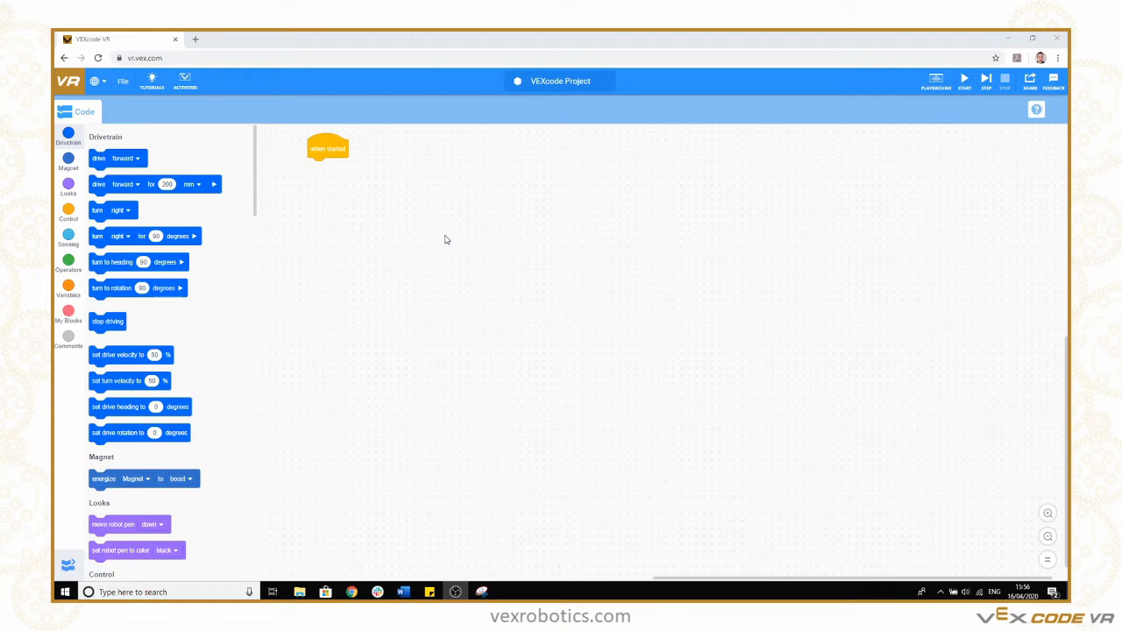
mouse_move(420, 234)
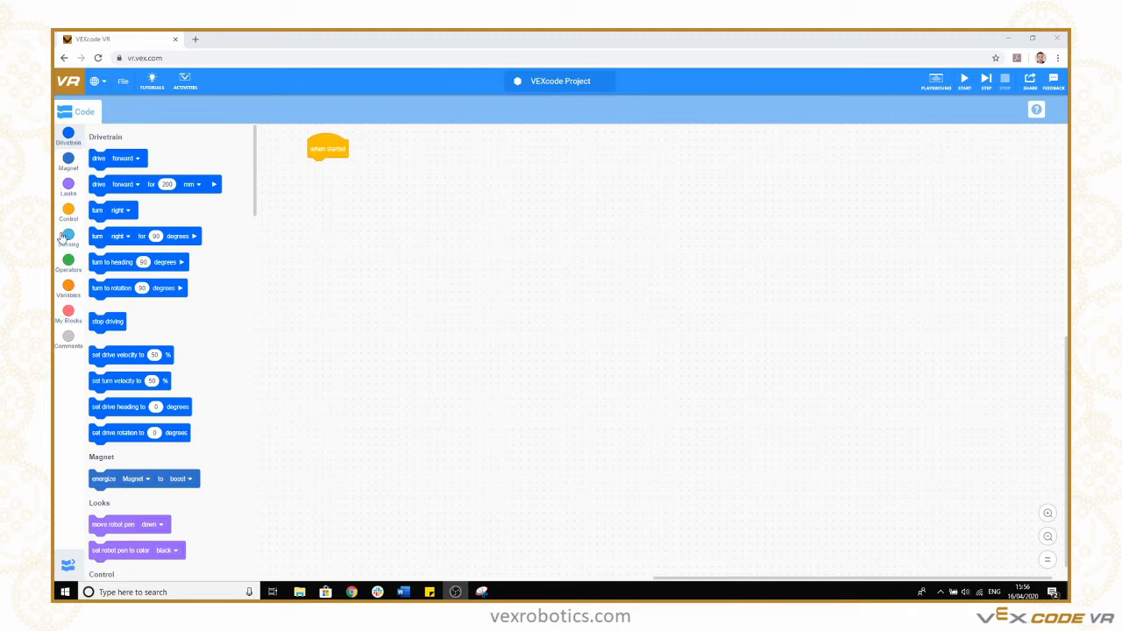
mouse_move(403, 208)
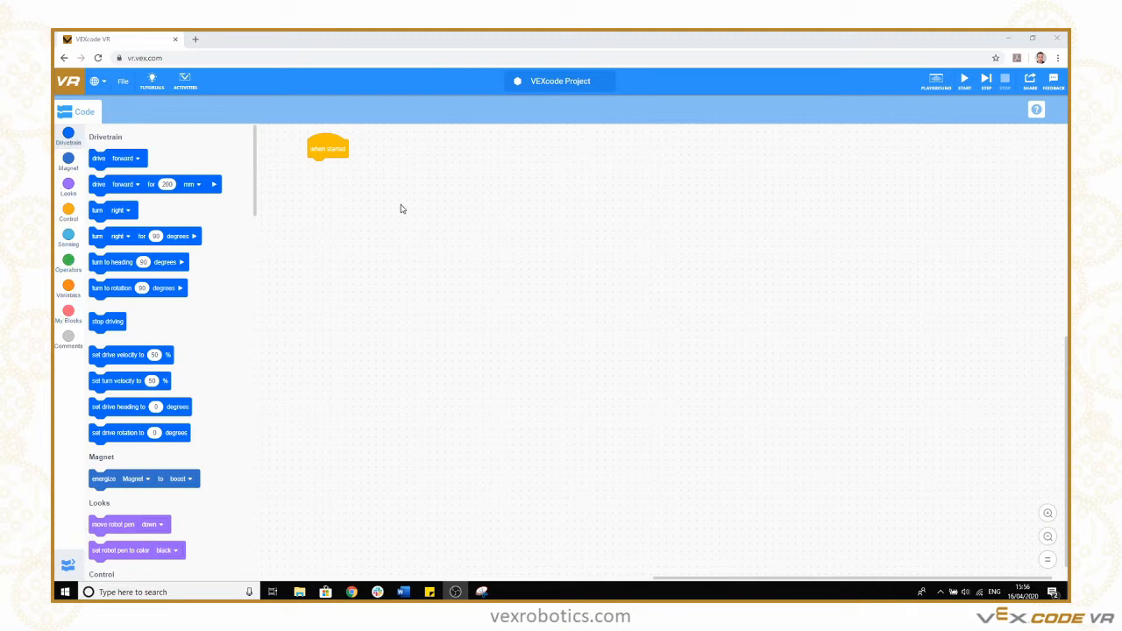
mouse_move(766, 211)
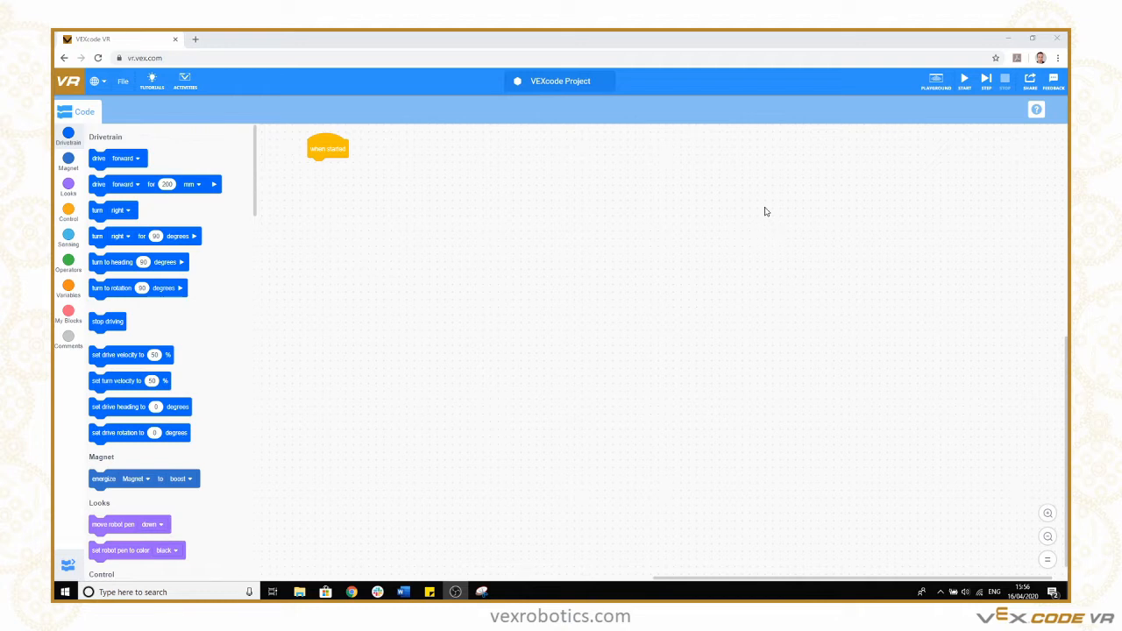
mouse_move(705, 147)
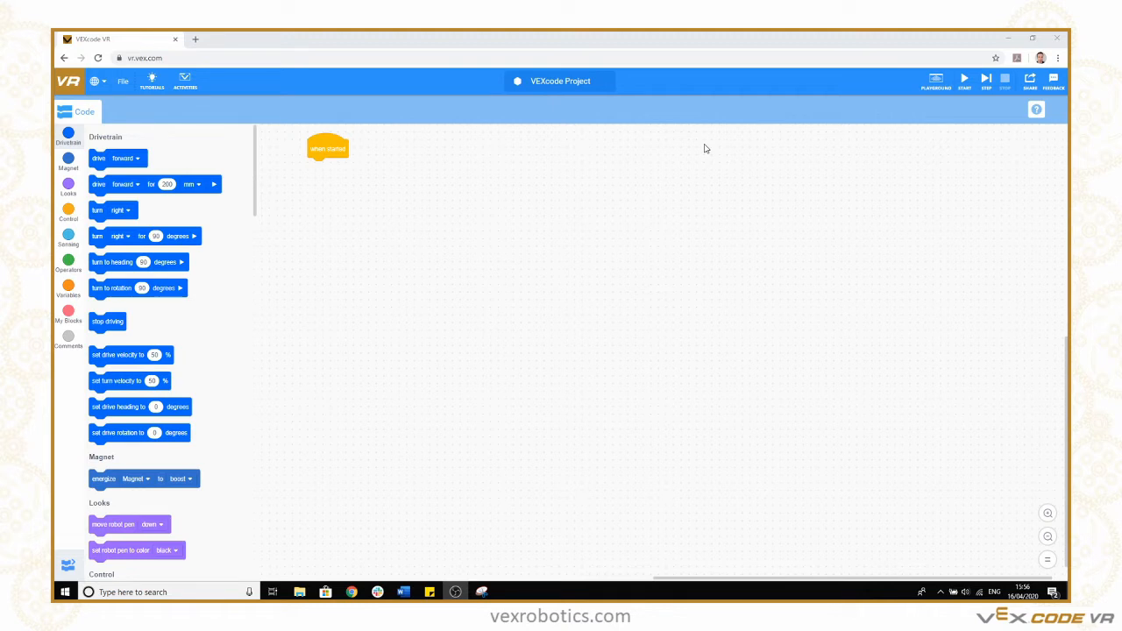
mouse_move(790, 88)
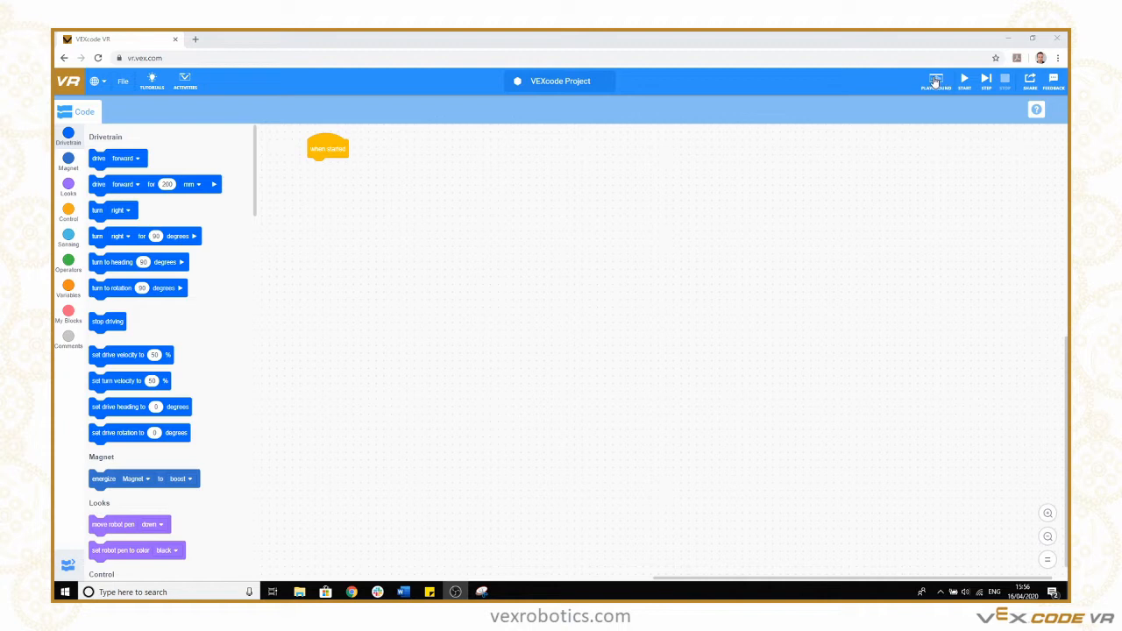
Open the Grid Map playground, expand its window, and switch to the 3D robot view.
left_click(935, 80)
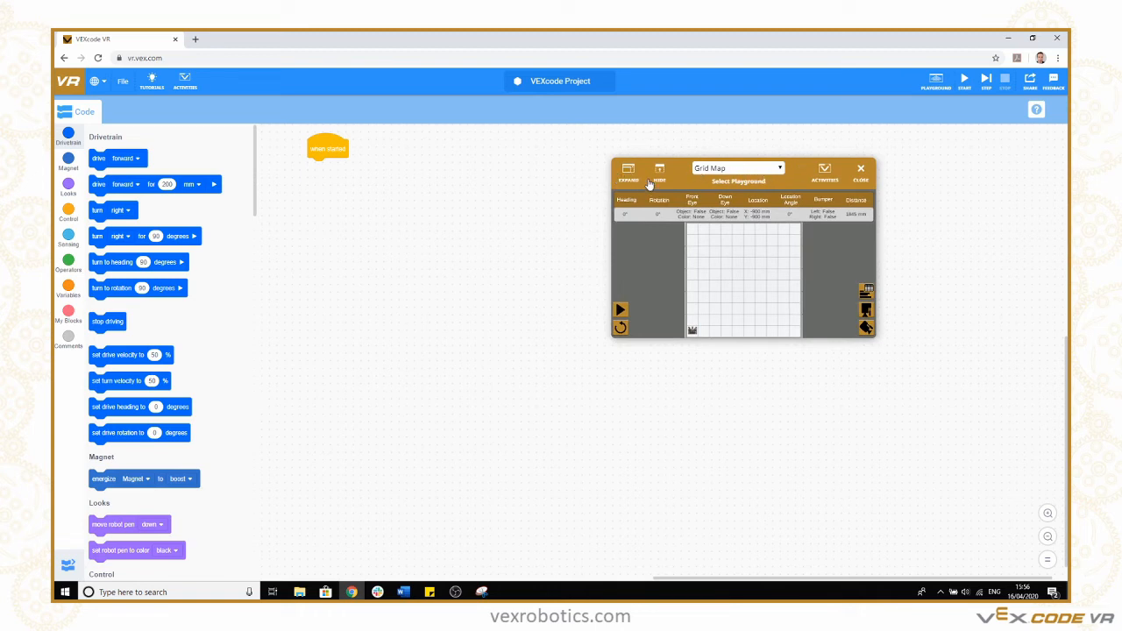
left_click(628, 170)
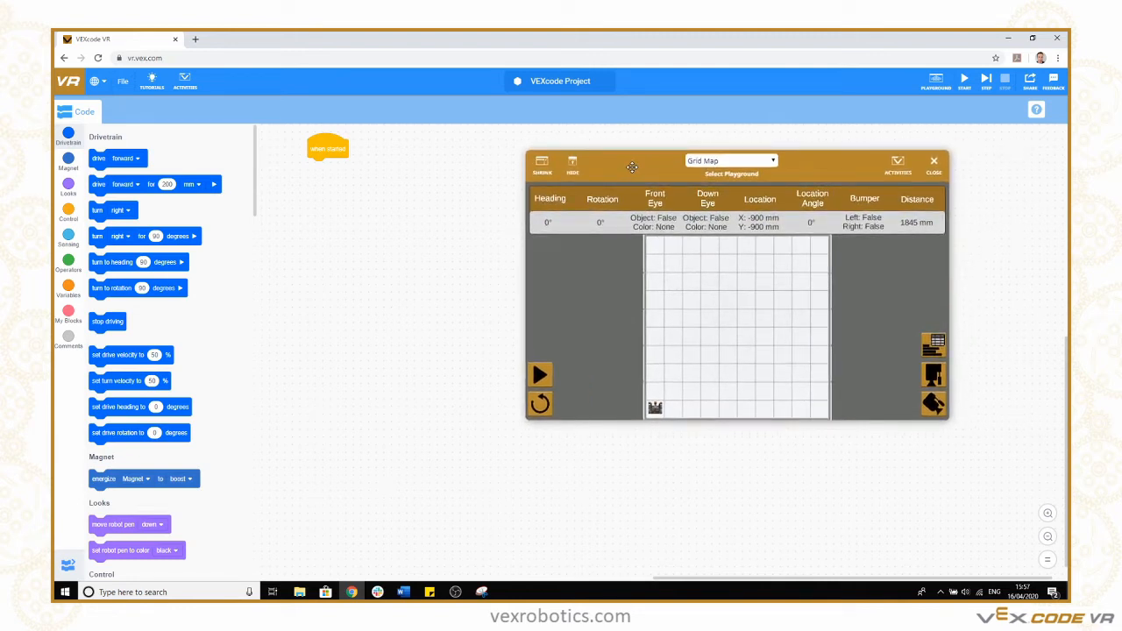
mouse_move(633, 406)
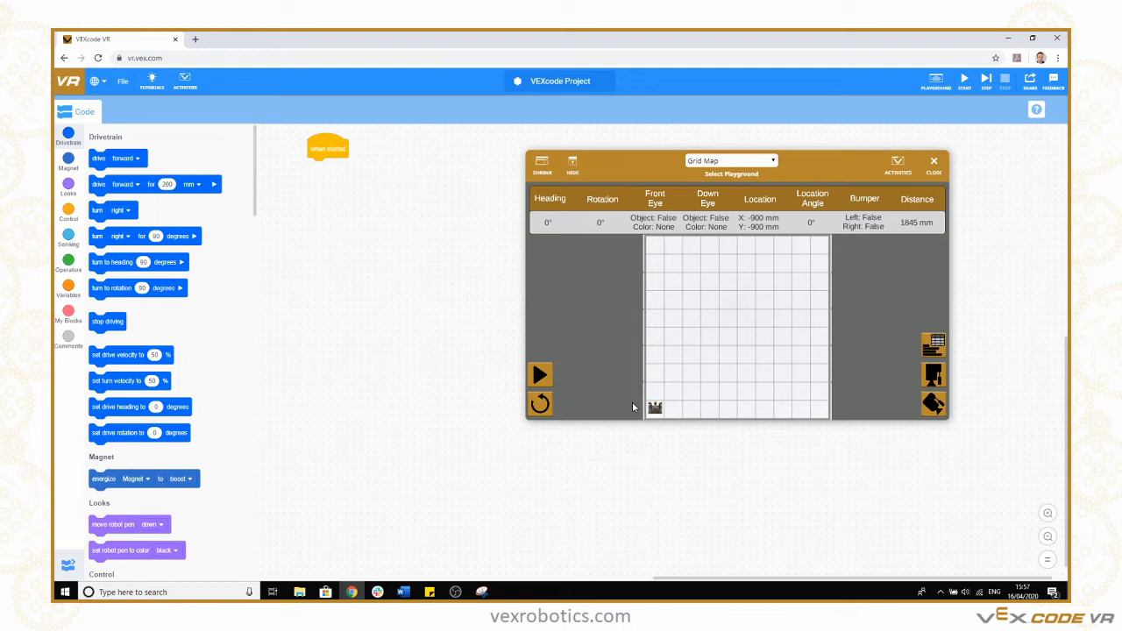
mouse_move(649, 403)
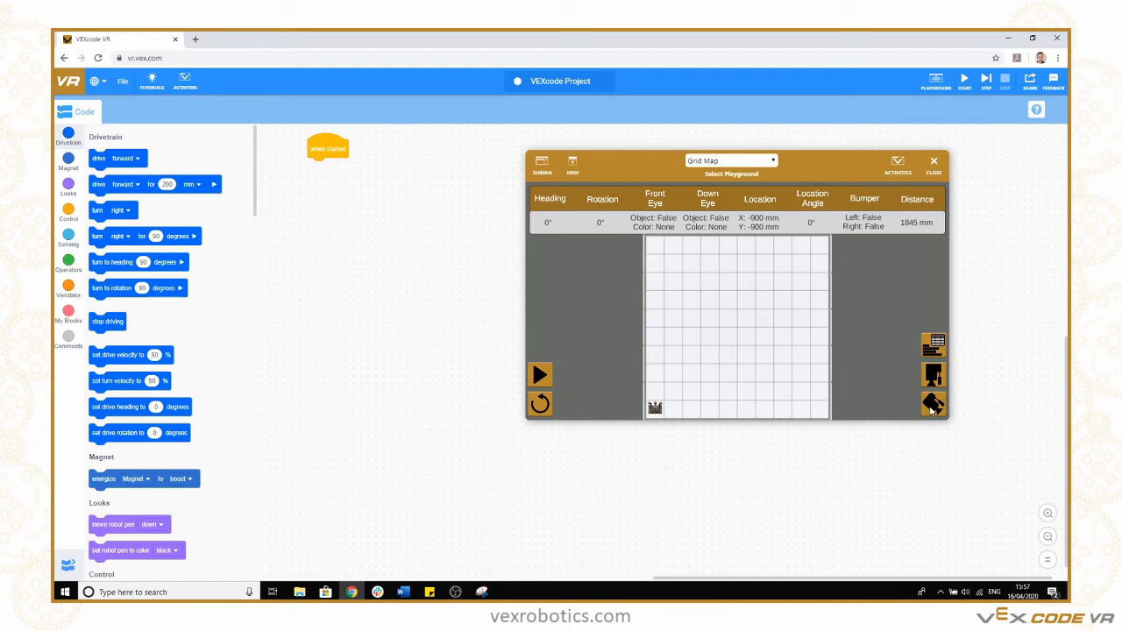
left_click(934, 403)
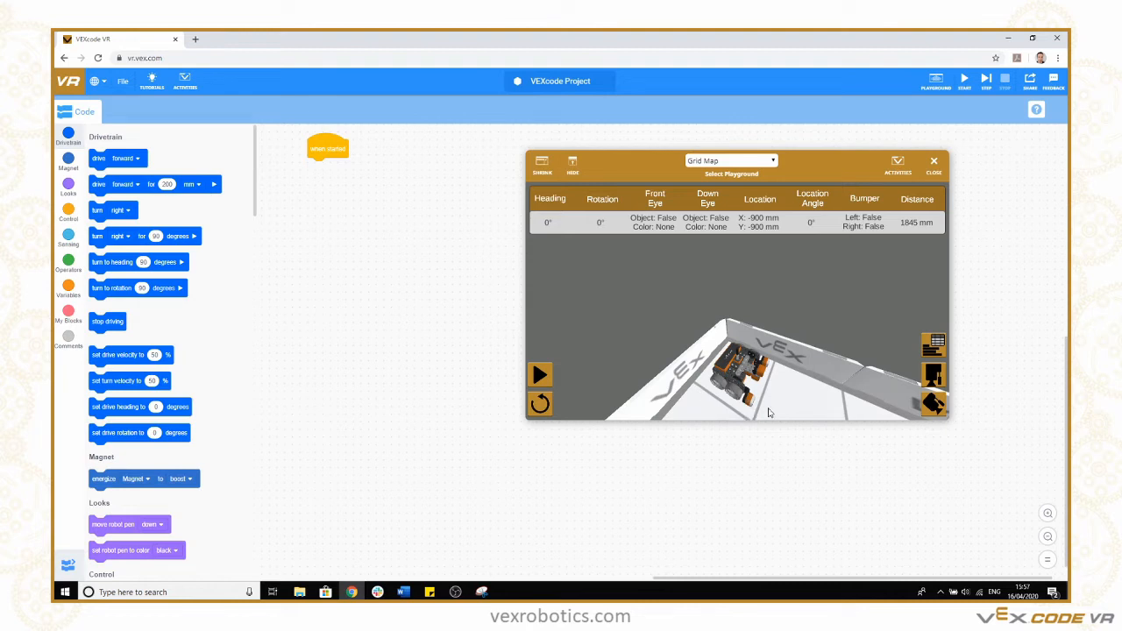
mouse_move(763, 397)
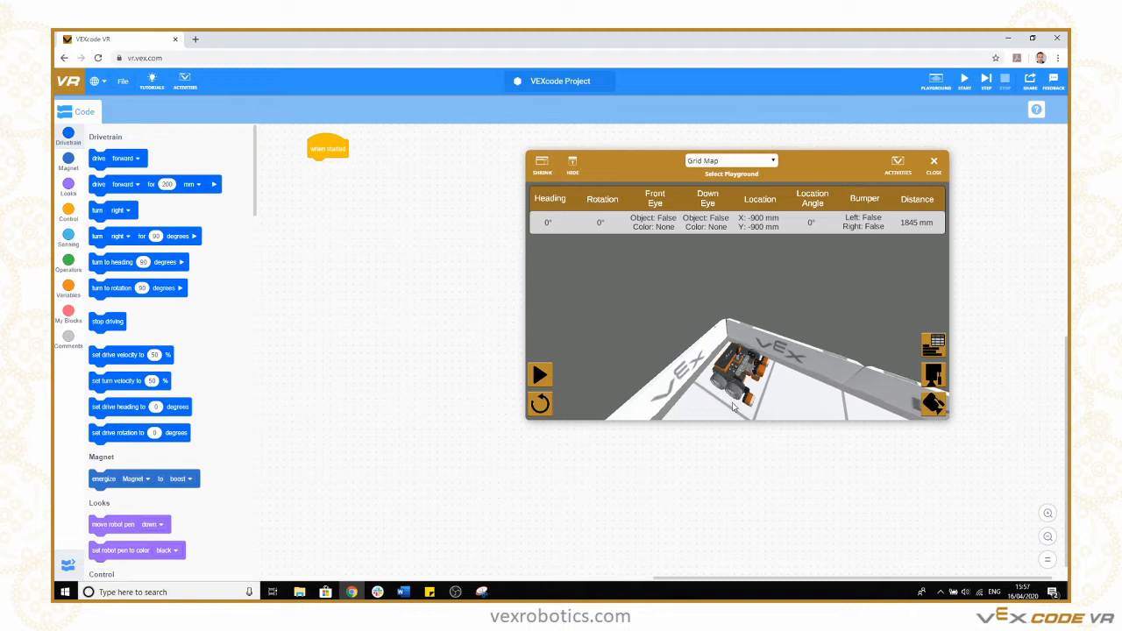
mouse_move(757, 391)
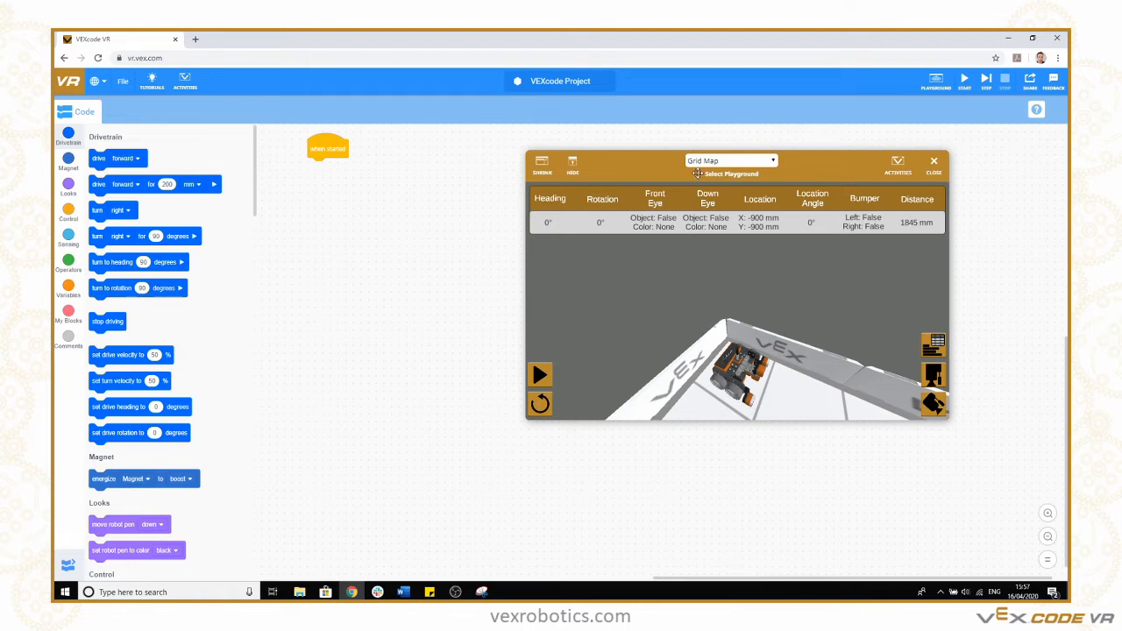
Switch the playground from Grid Map to the Art Canvas.
left_click(730, 161)
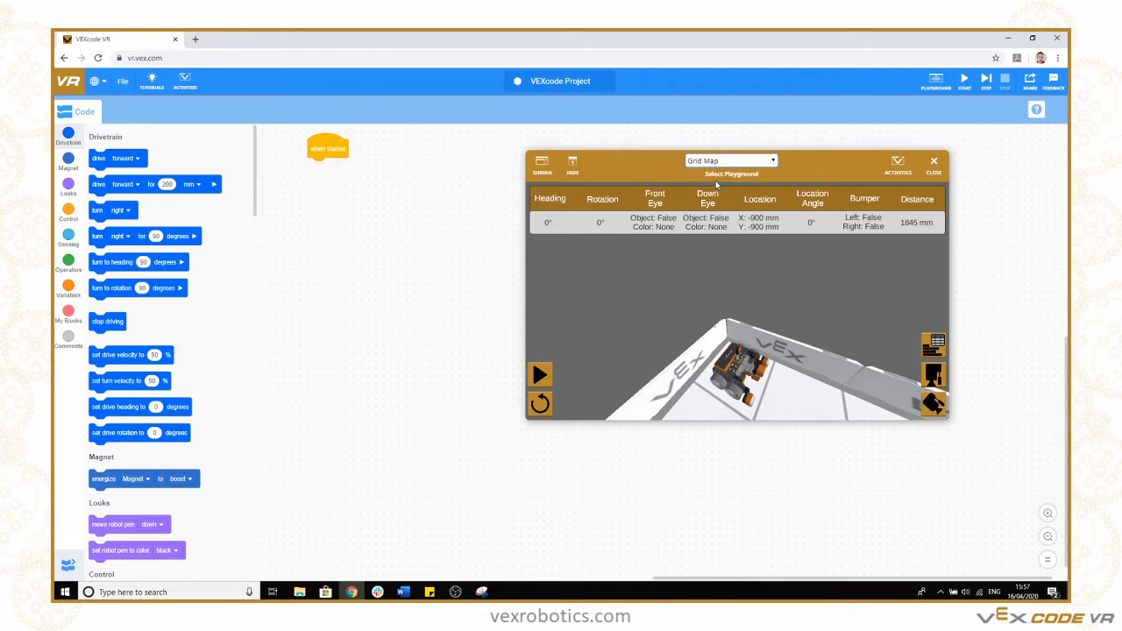
left_click(731, 161)
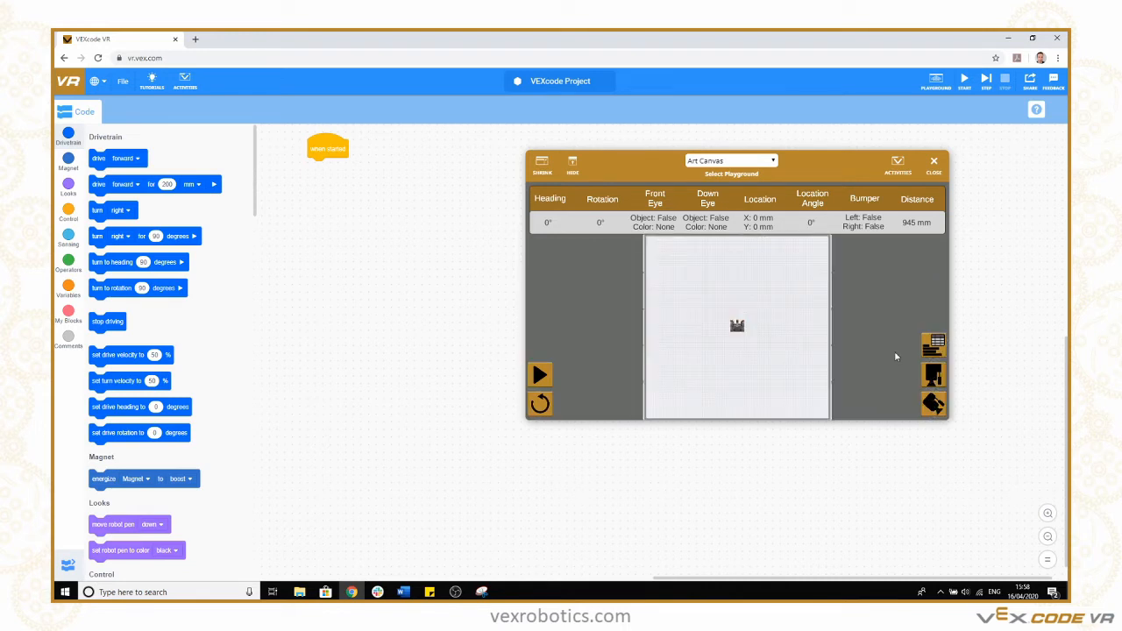
mouse_move(224, 165)
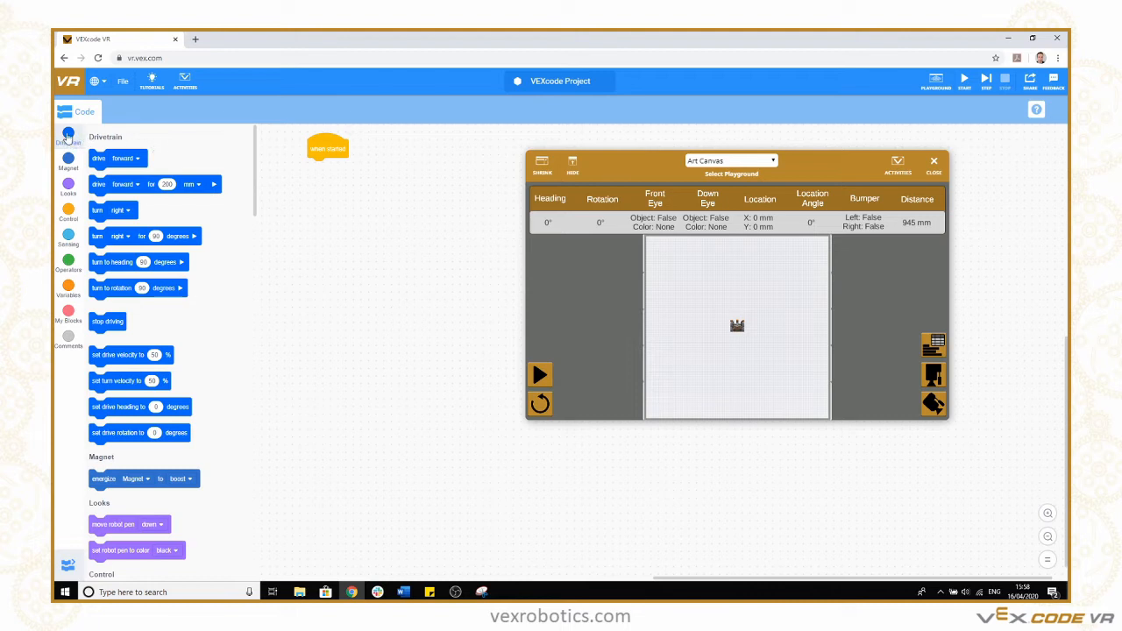
mouse_move(151, 164)
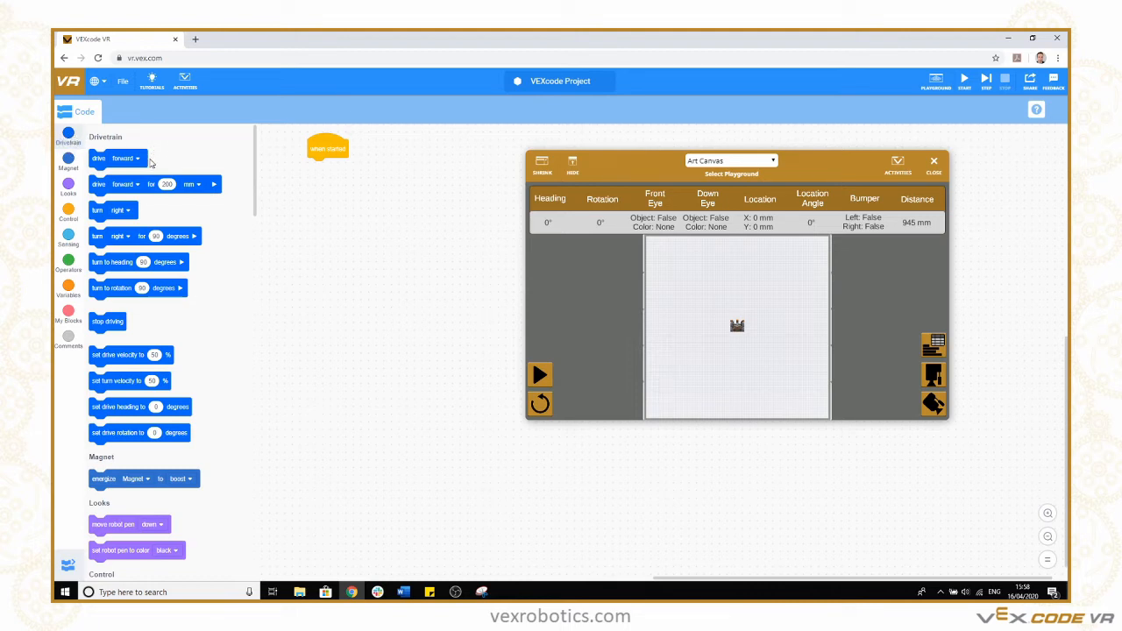
mouse_move(184, 212)
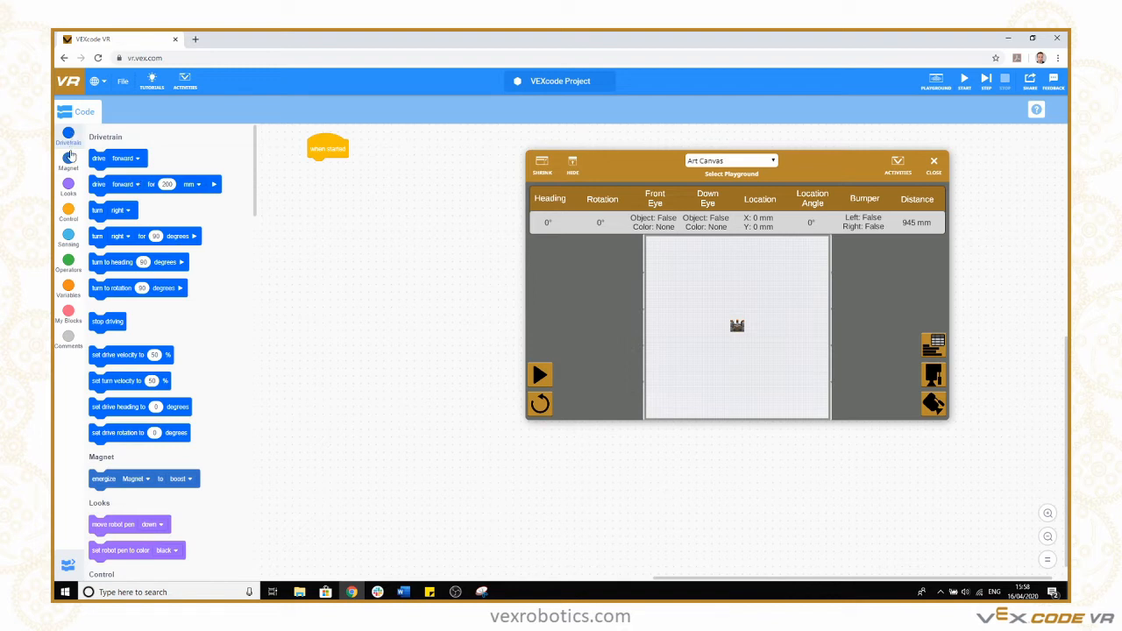
mouse_move(67, 187)
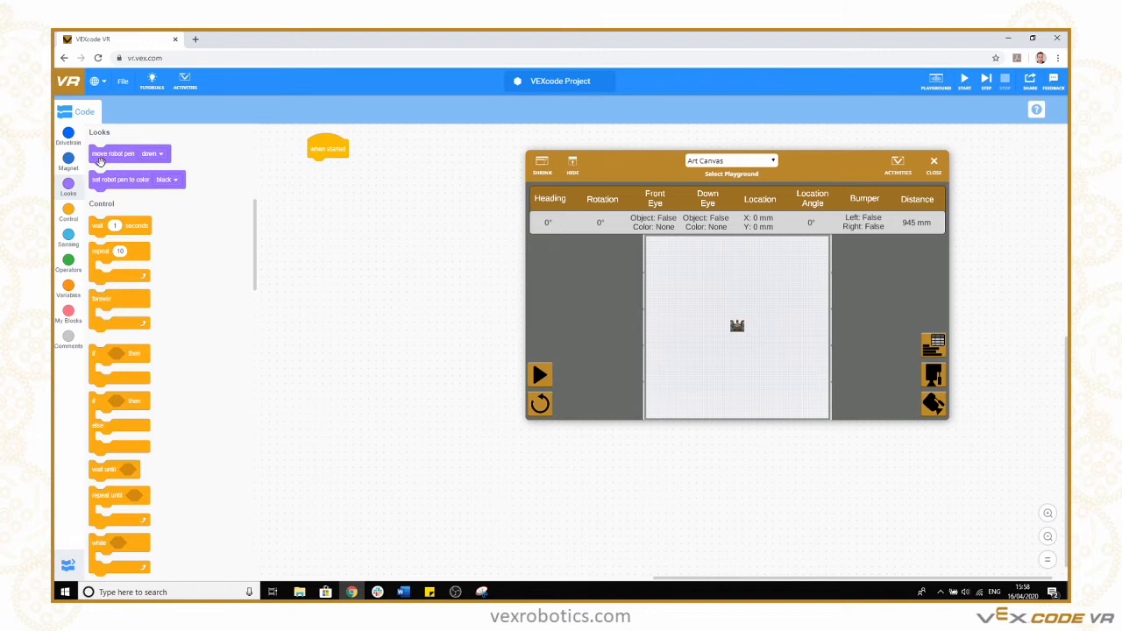
Attach 'move robot pen down' under the start block, then 'set robot pen to color' red.
left_click(160, 153)
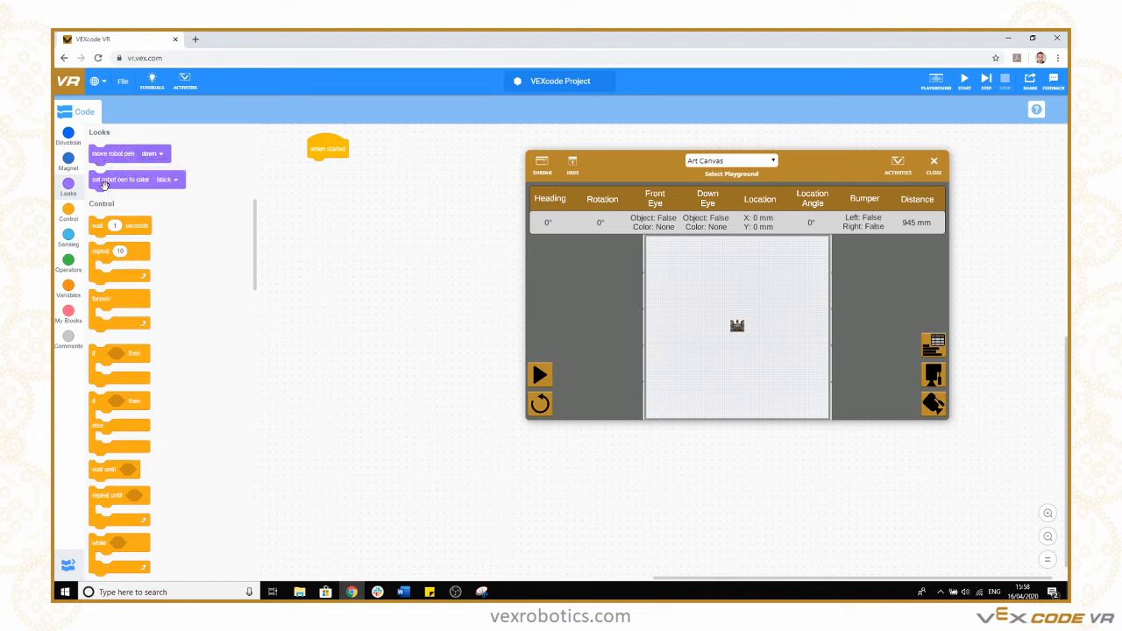
left_click(169, 180)
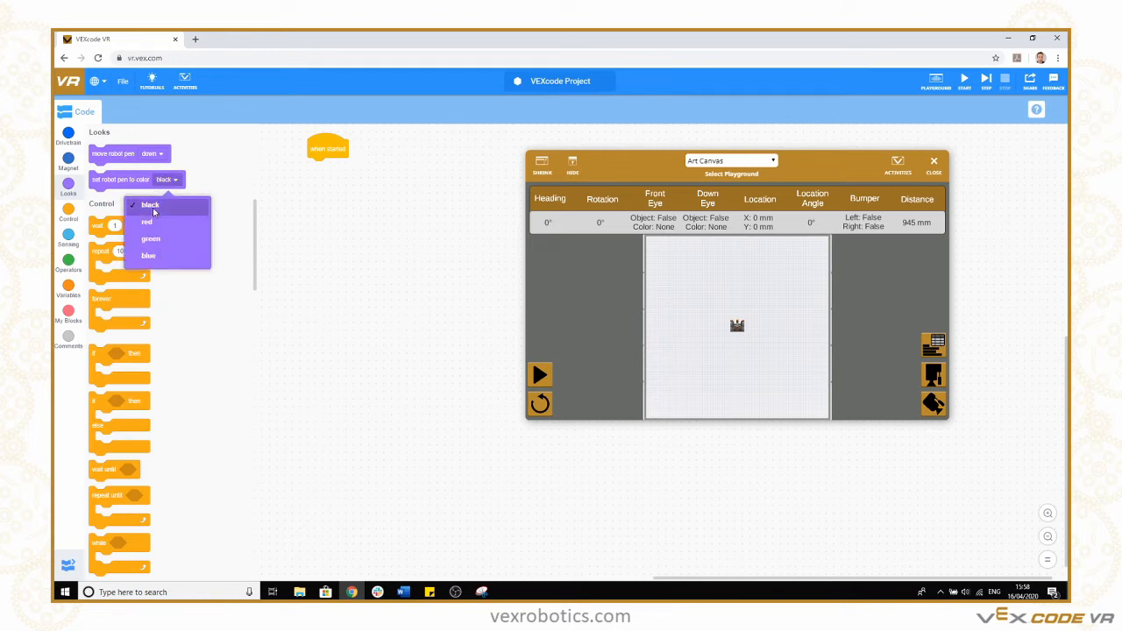
mouse_move(329, 231)
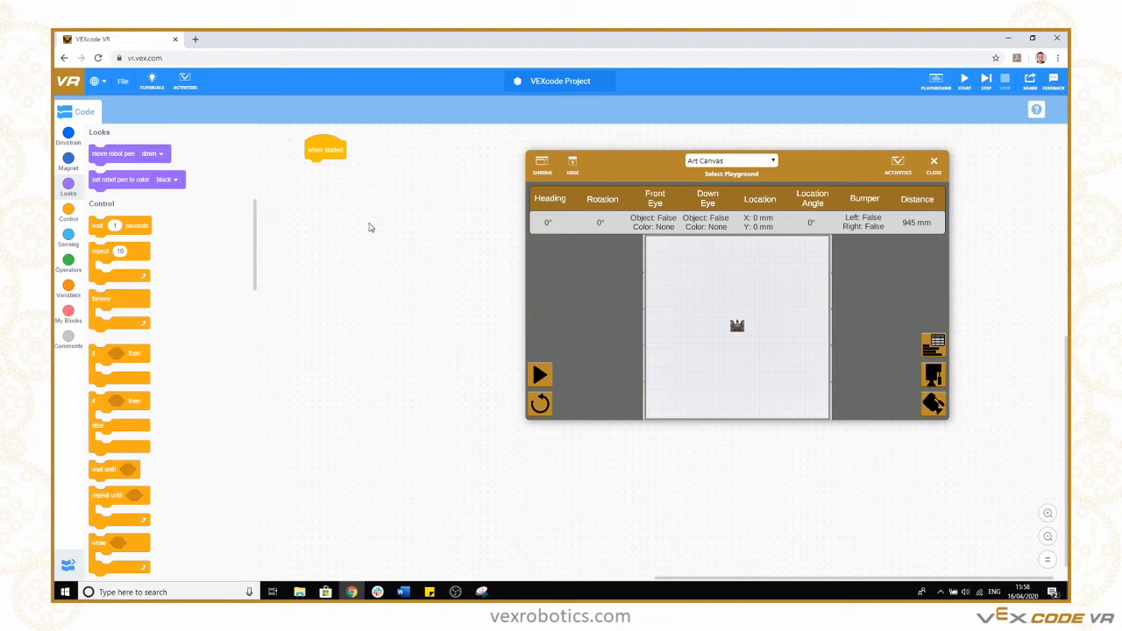
mouse_move(329, 215)
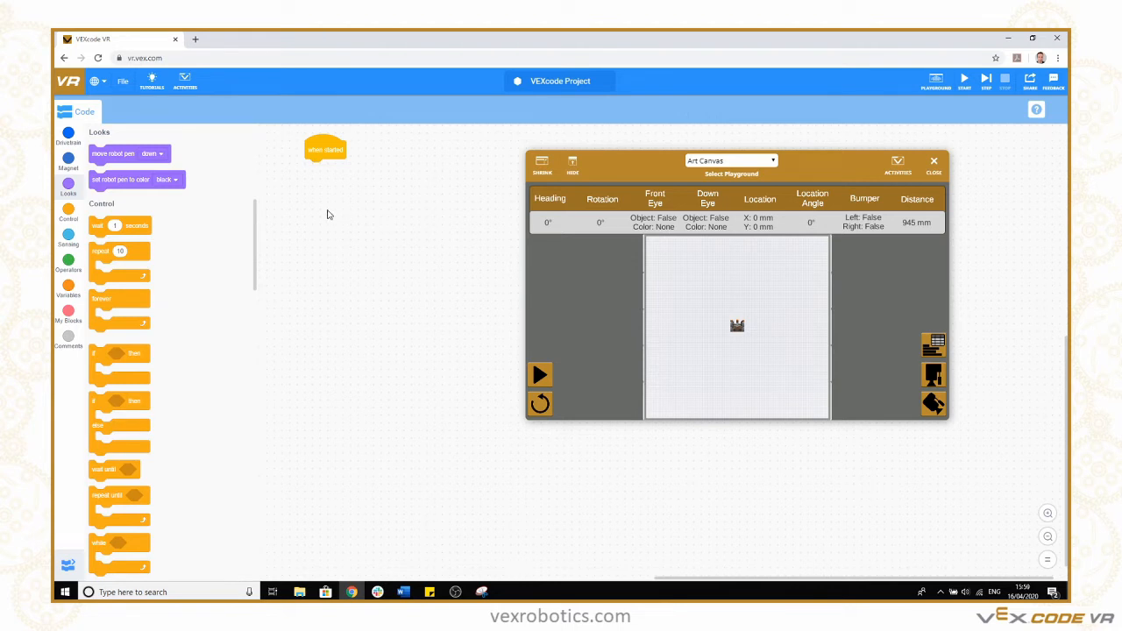
left_click_drag(129, 154, 241, 185)
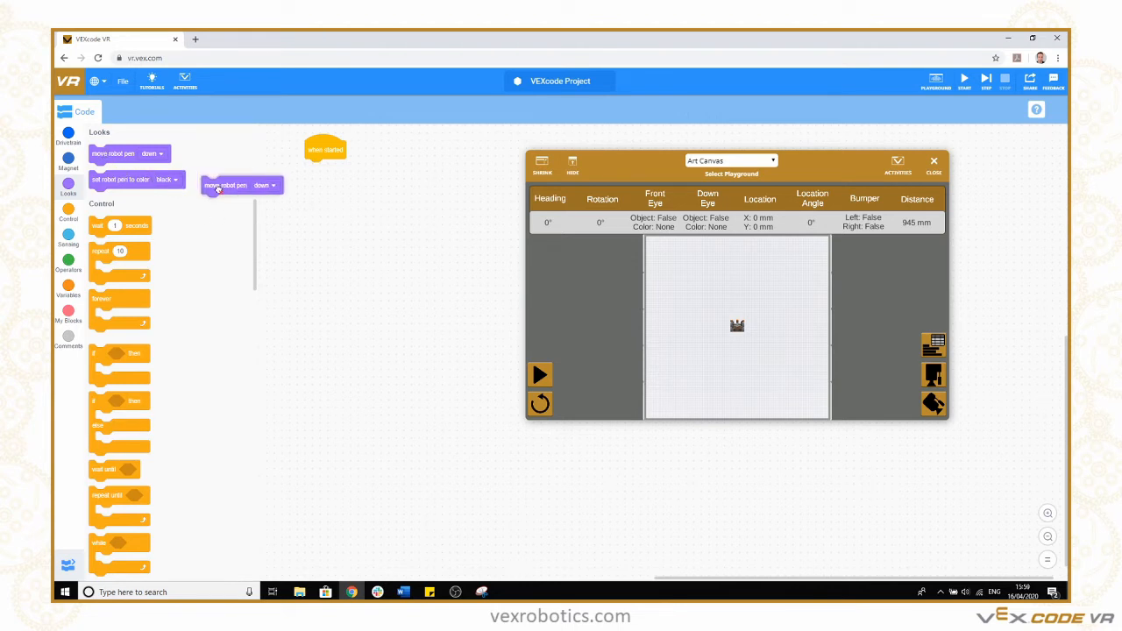
left_click_drag(241, 185, 346, 168)
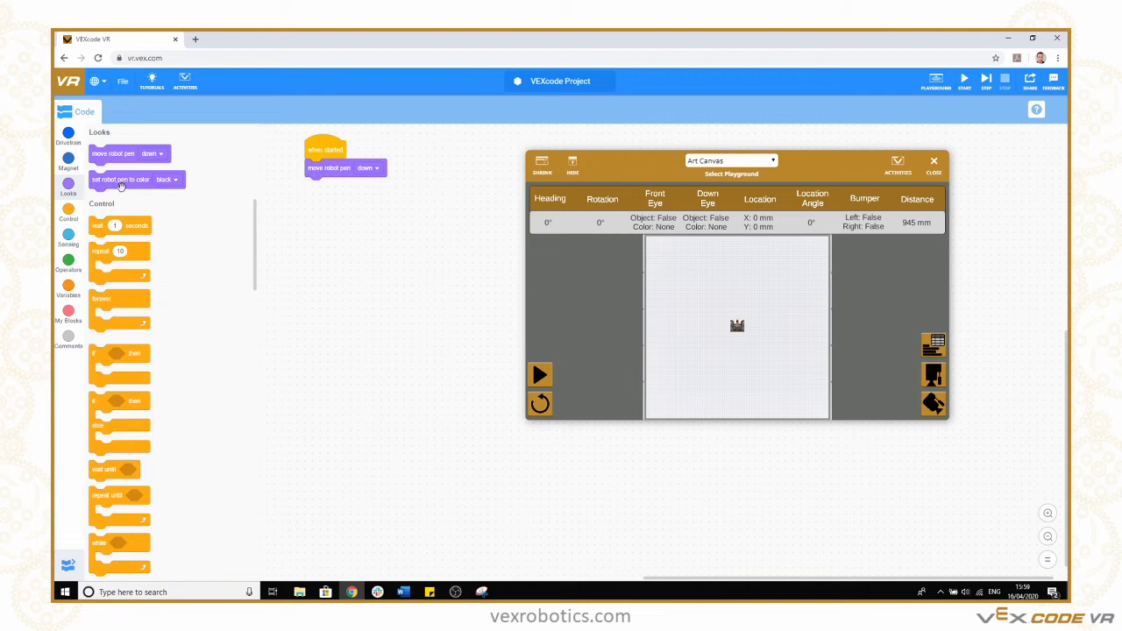
left_click_drag(136, 179, 351, 186)
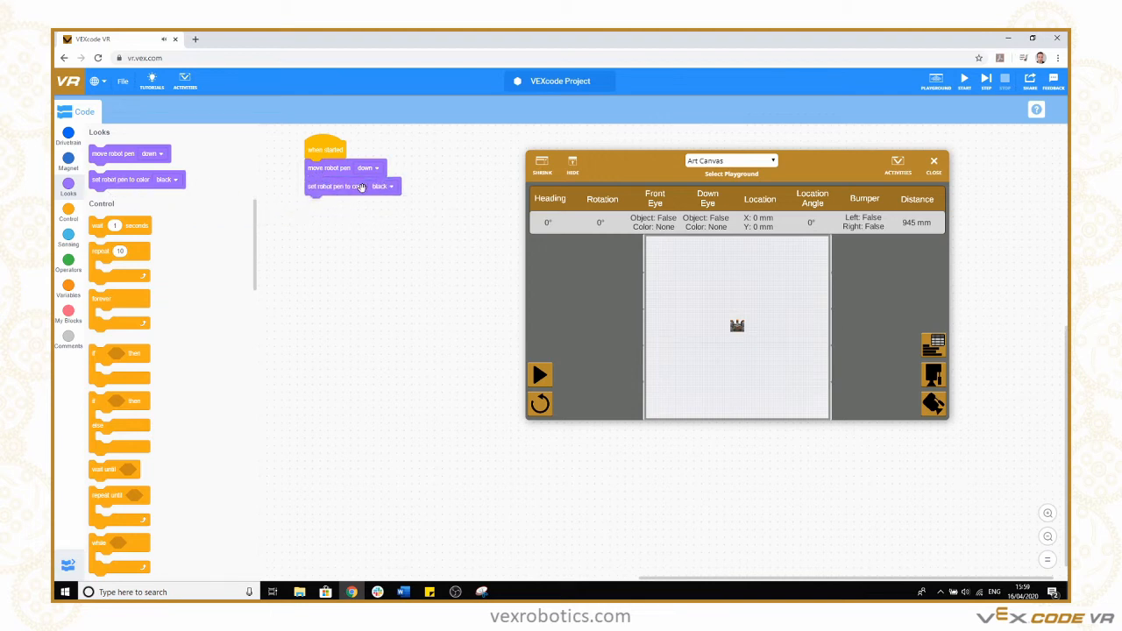
left_click(383, 186)
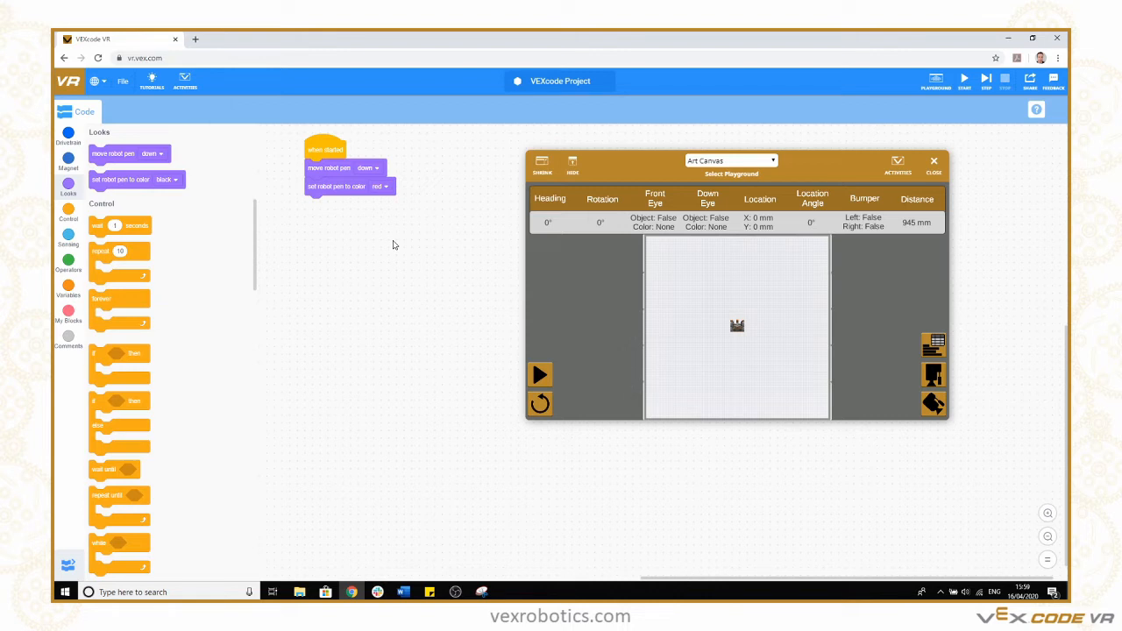
mouse_move(117, 300)
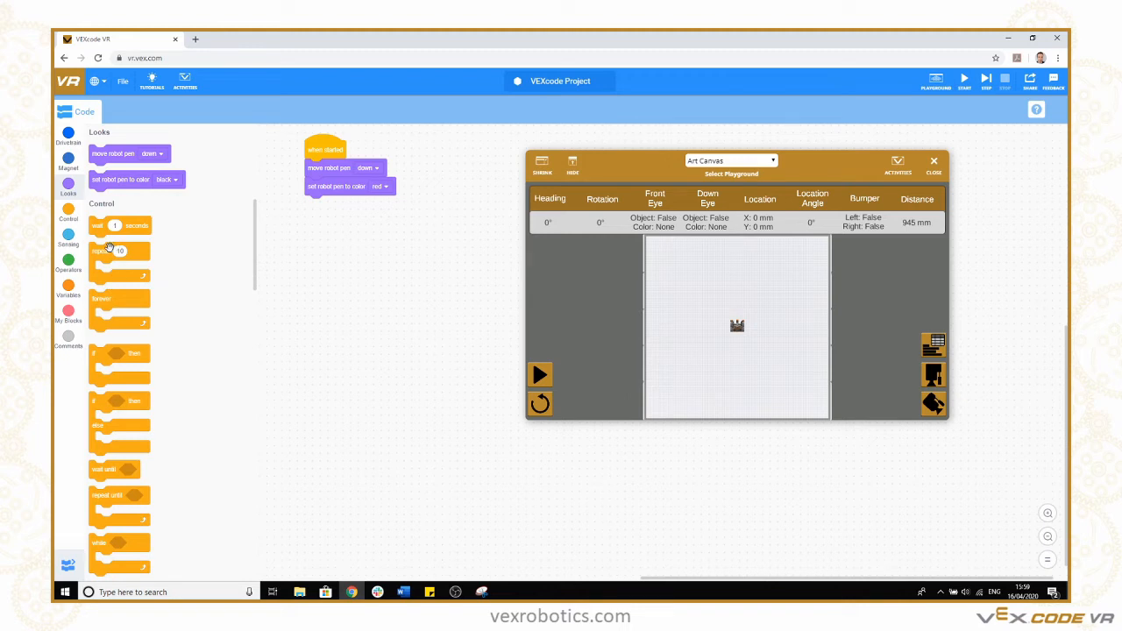
Add a repeat 4 loop with drive forward 400 mm and turn right 90 degrees, then run it.
left_click_drag(118, 252, 338, 226)
type("4")
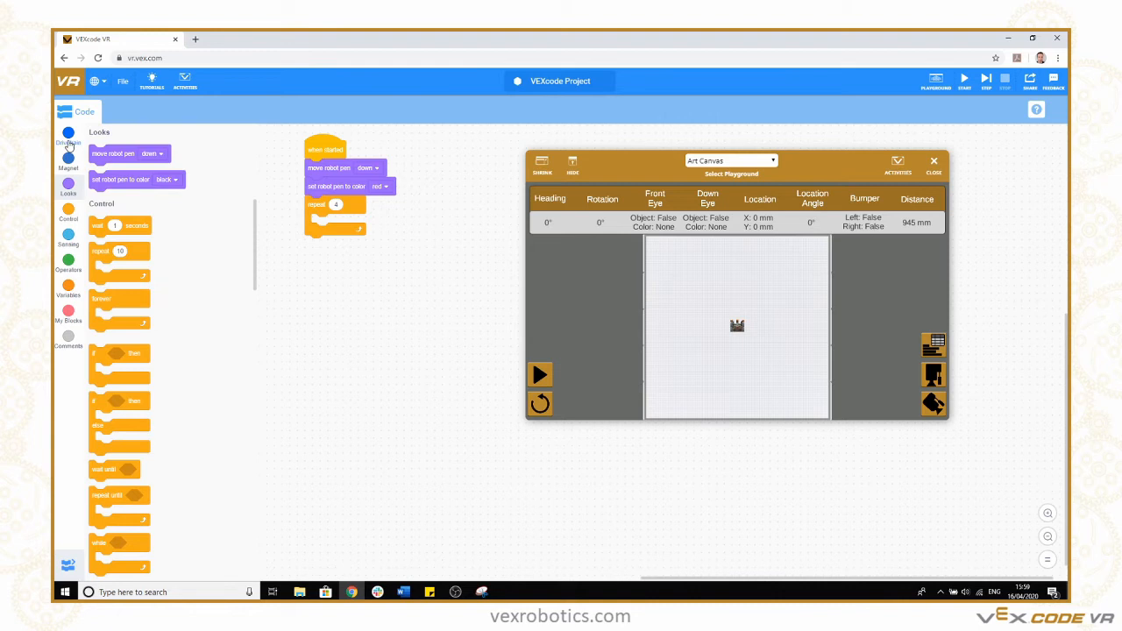
left_click(68, 138)
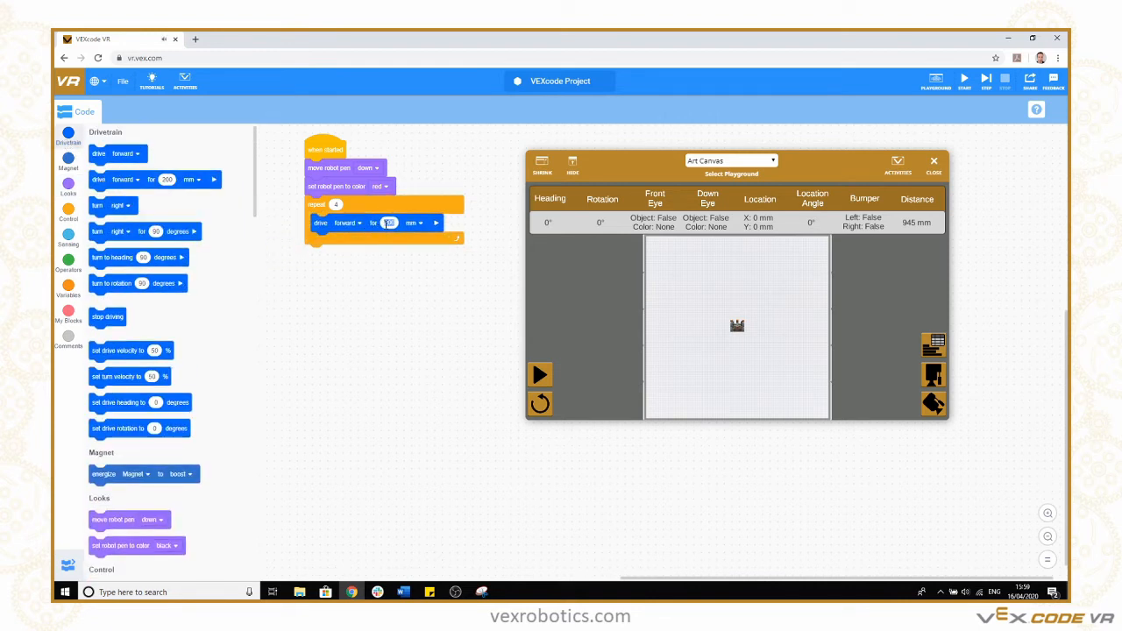
type("400")
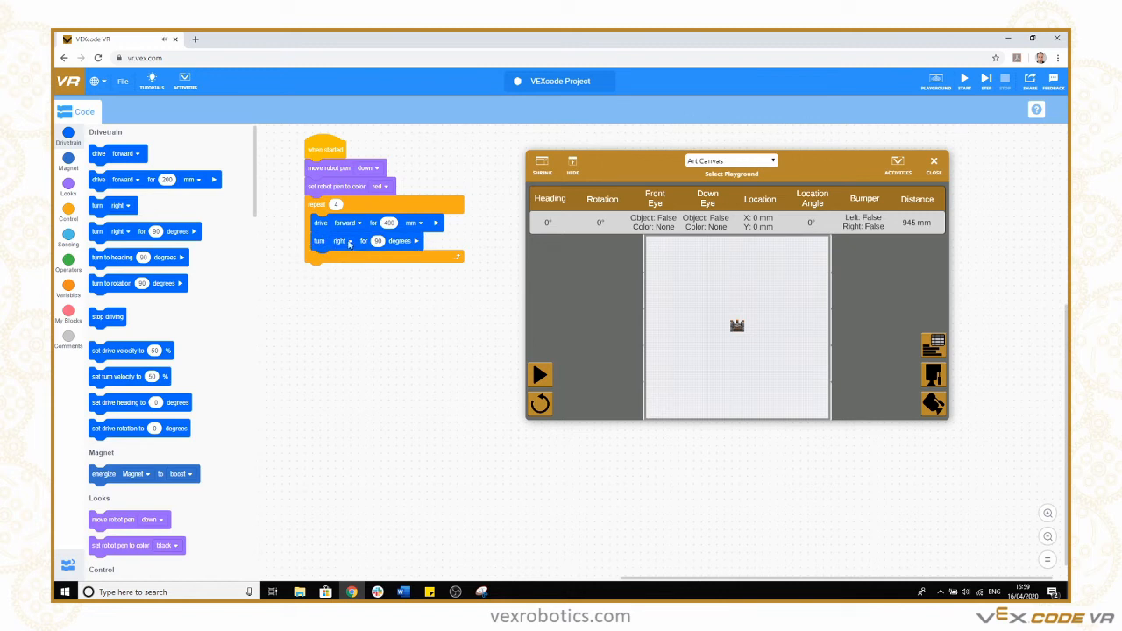
left_click(342, 241)
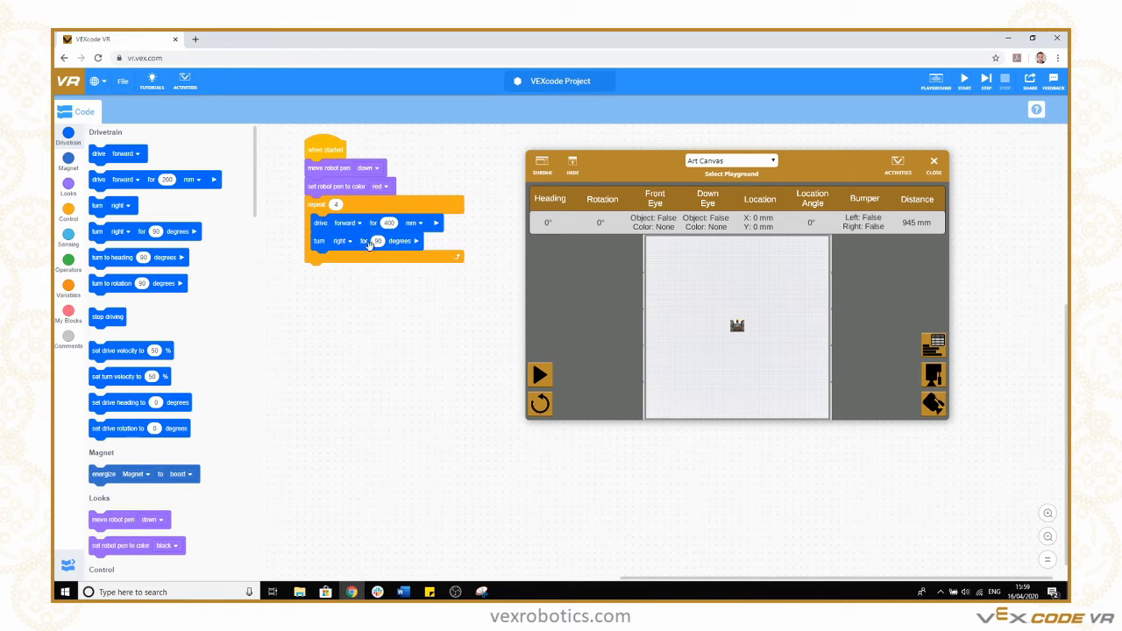
mouse_move(406, 222)
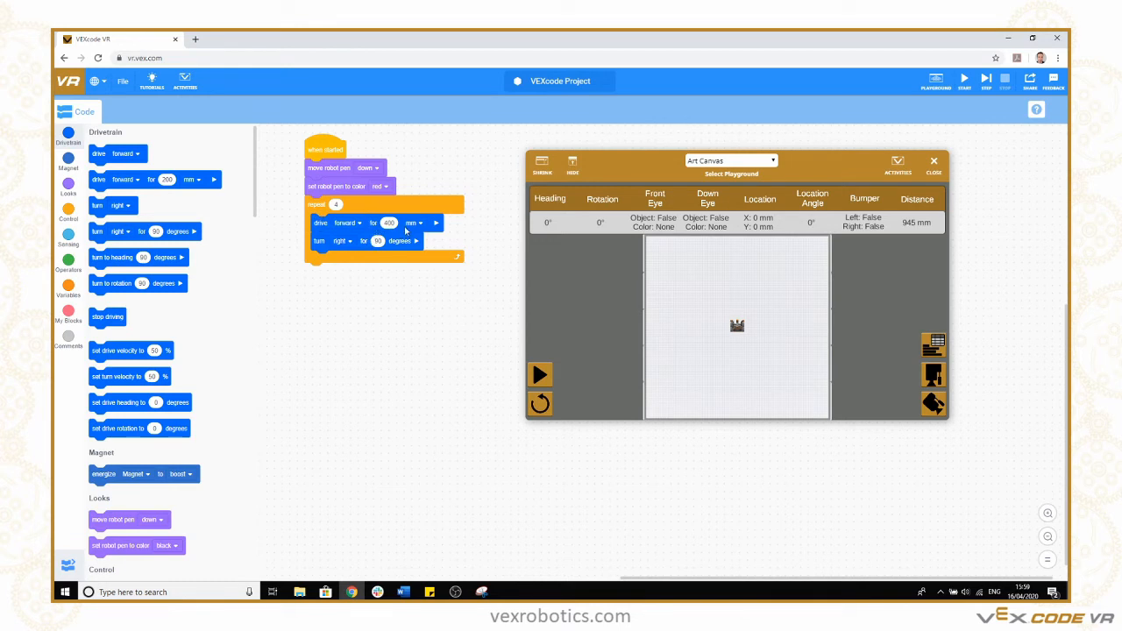
mouse_move(548, 365)
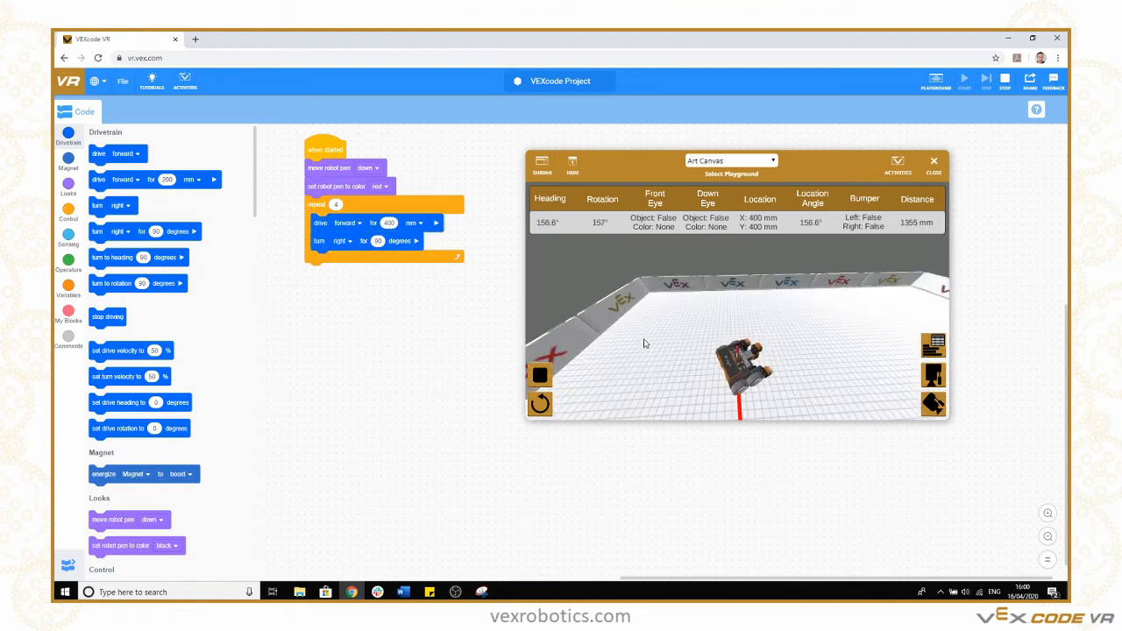
Switch to the top-down camera to view the finished red square.
left_click(965, 79)
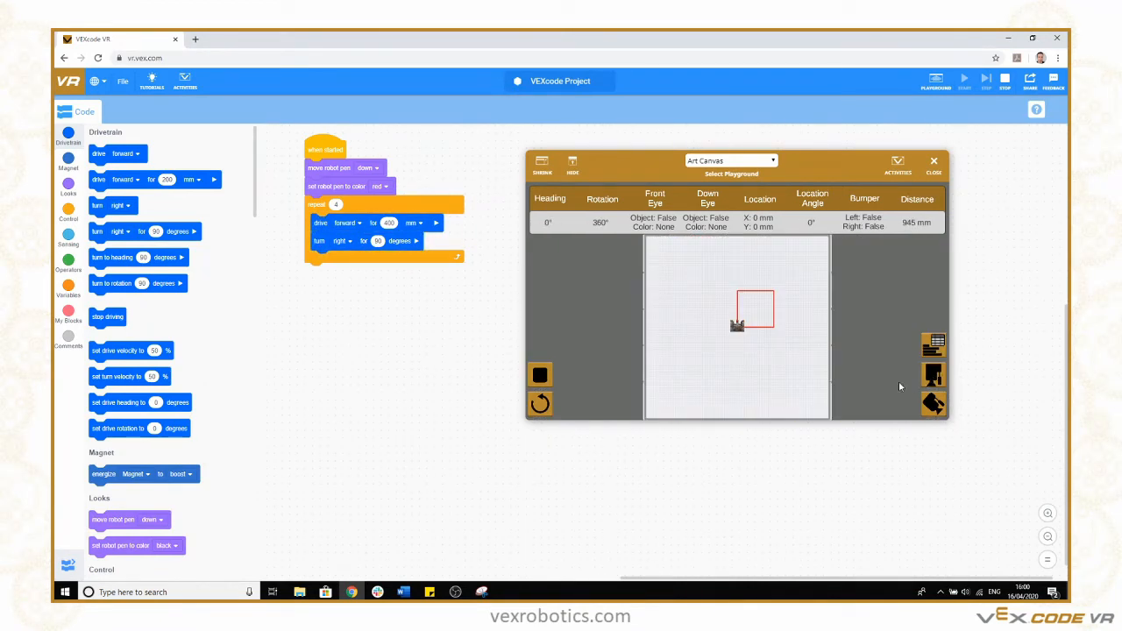
mouse_move(587, 320)
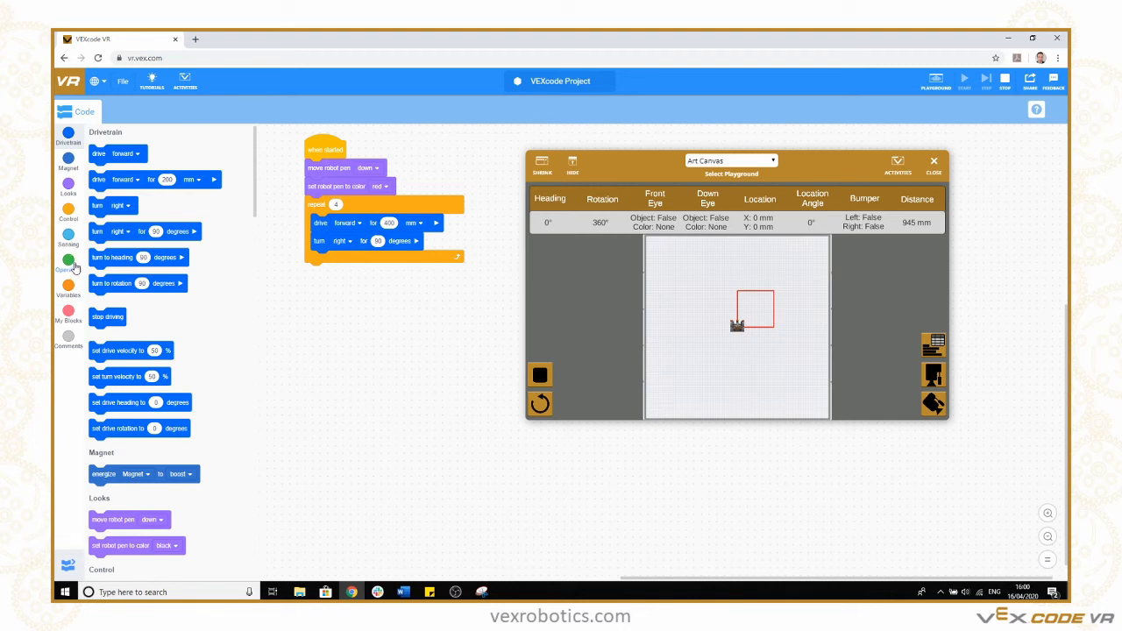
Browse the Operators and Variables categories and begin Make a Variable.
left_click(68, 261)
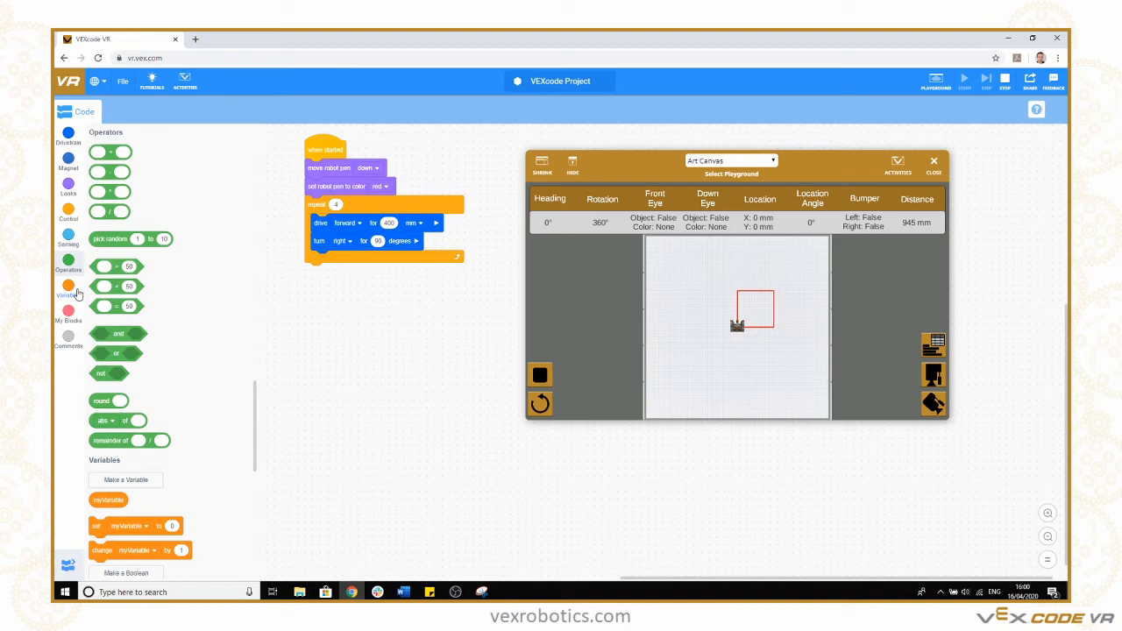
left_click(67, 286)
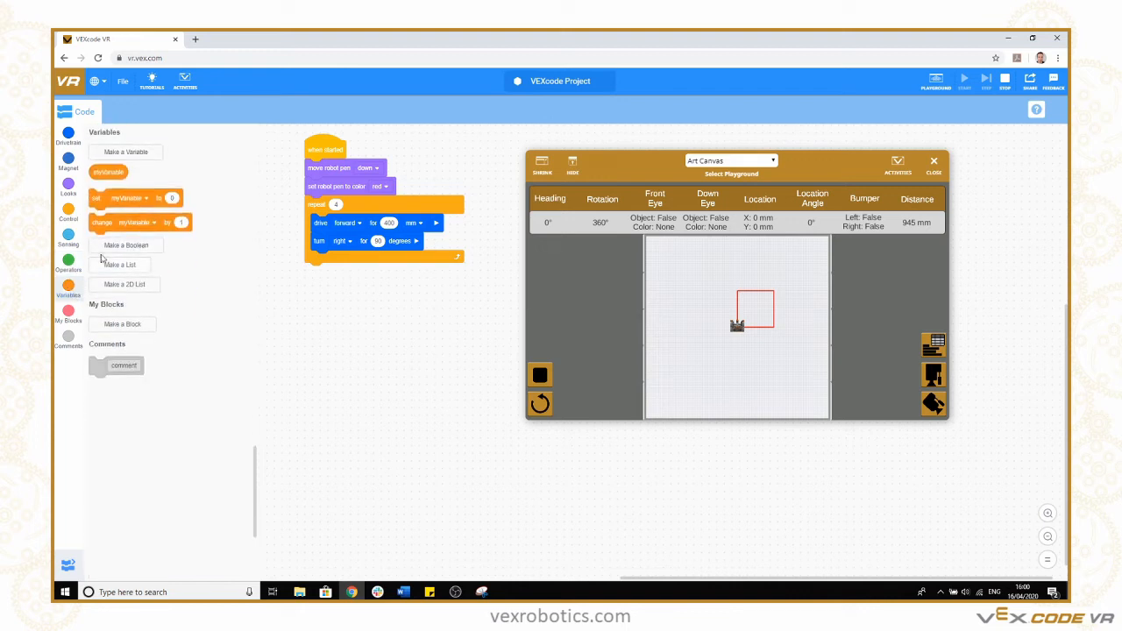
left_click(126, 152)
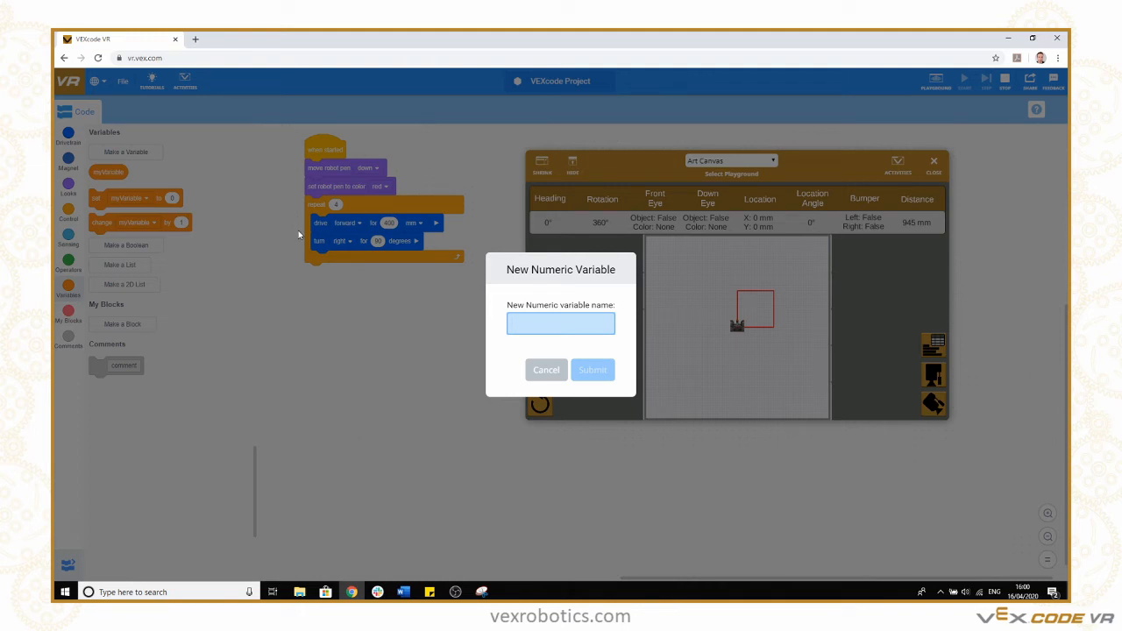
Name the new numeric variable 'lineLength' and submit it.
type("line")
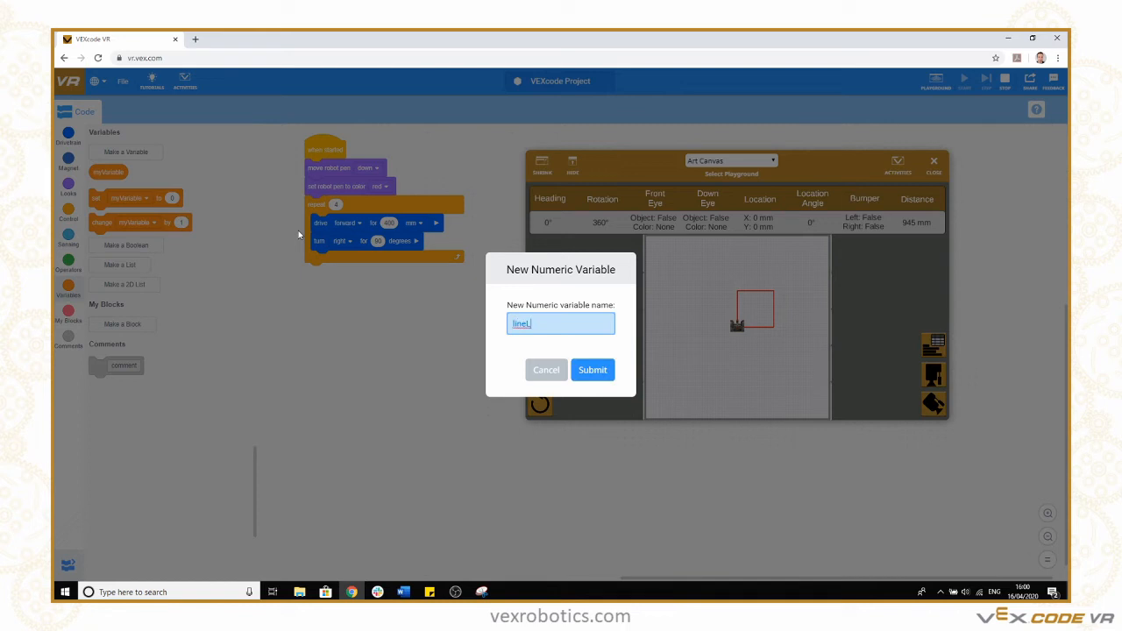
type("Length")
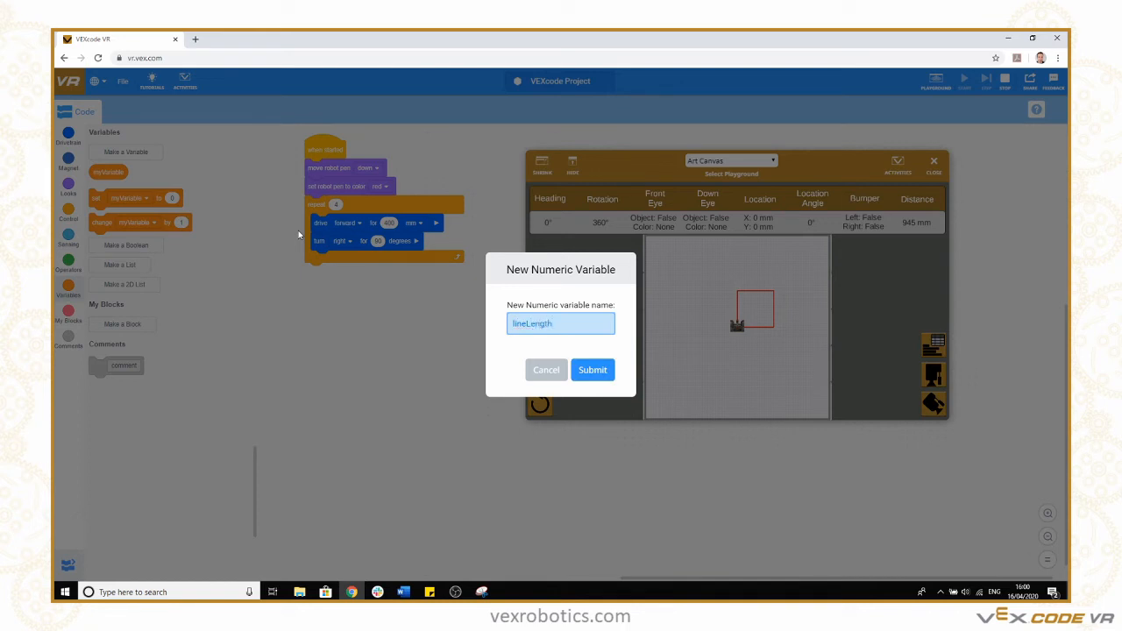
left_click(561, 323)
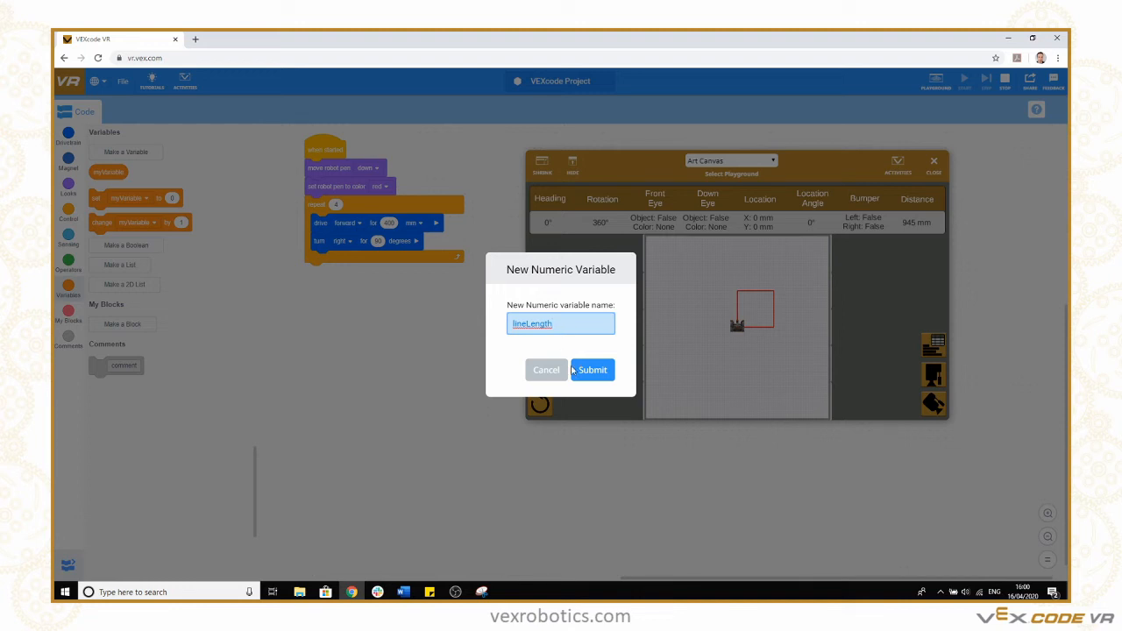
left_click(592, 369)
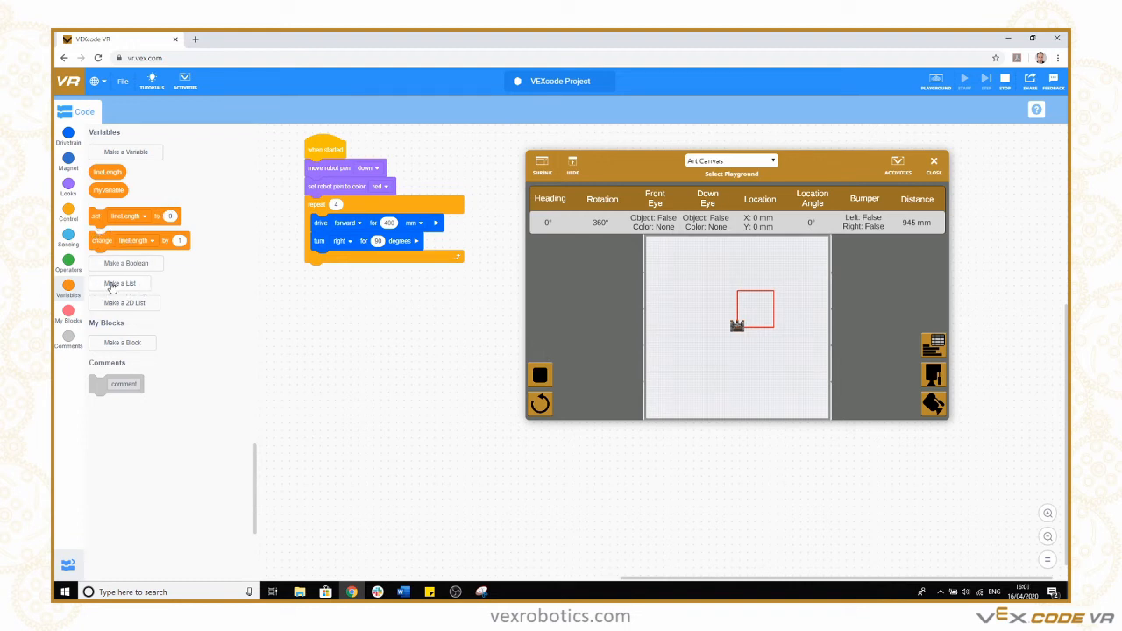
Open and cancel the Make a List and Make a 2D List dialogs.
left_click(119, 283)
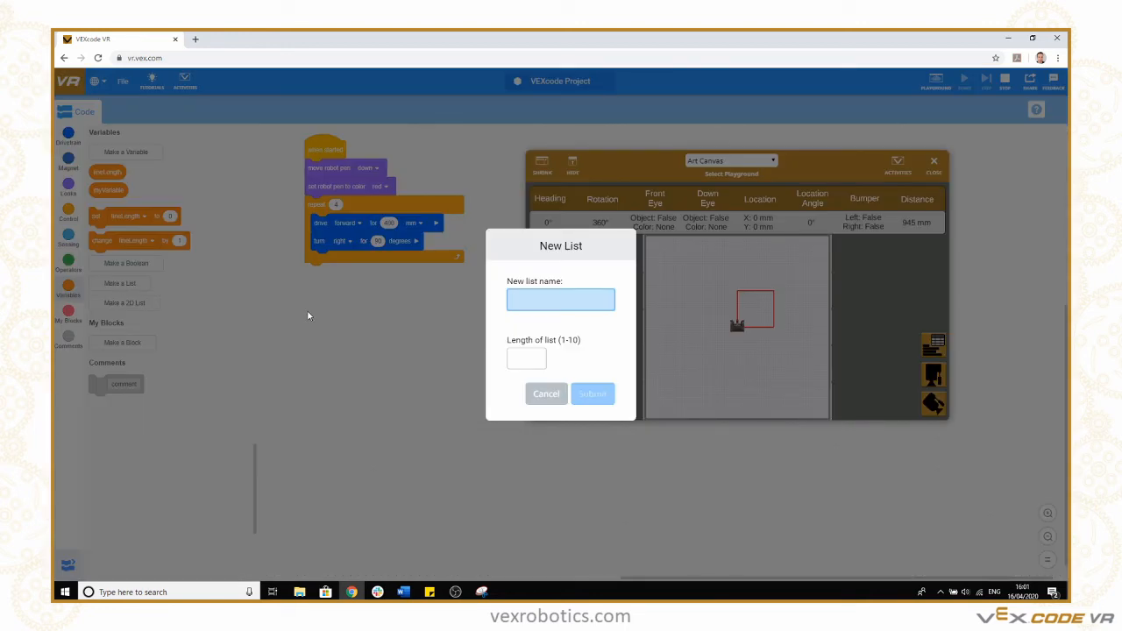
left_click(560, 300)
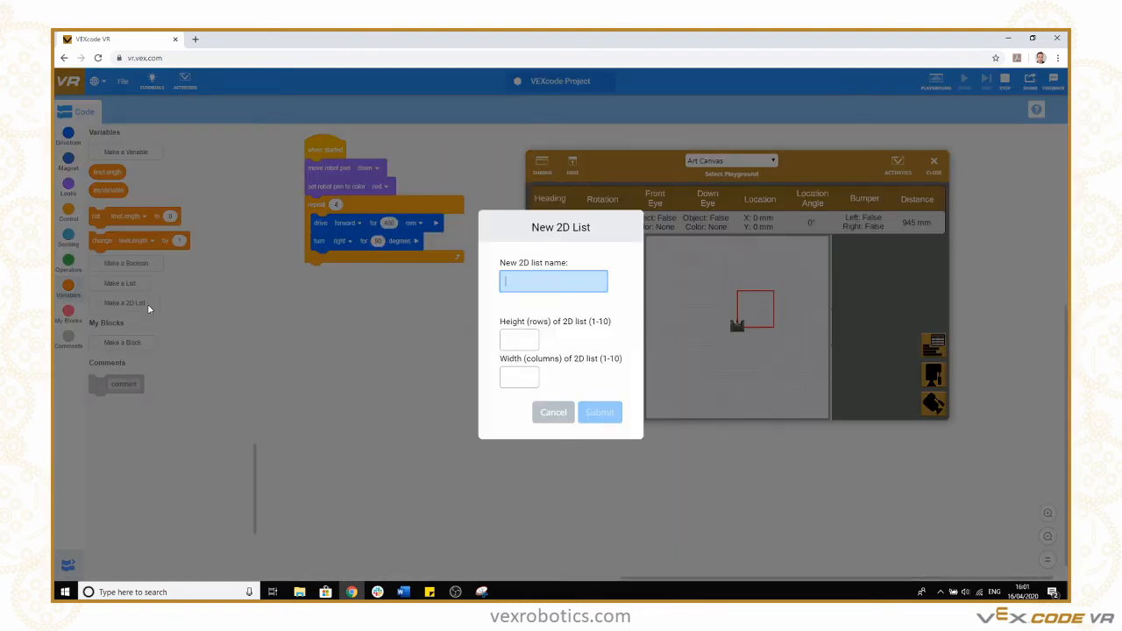
mouse_move(483, 404)
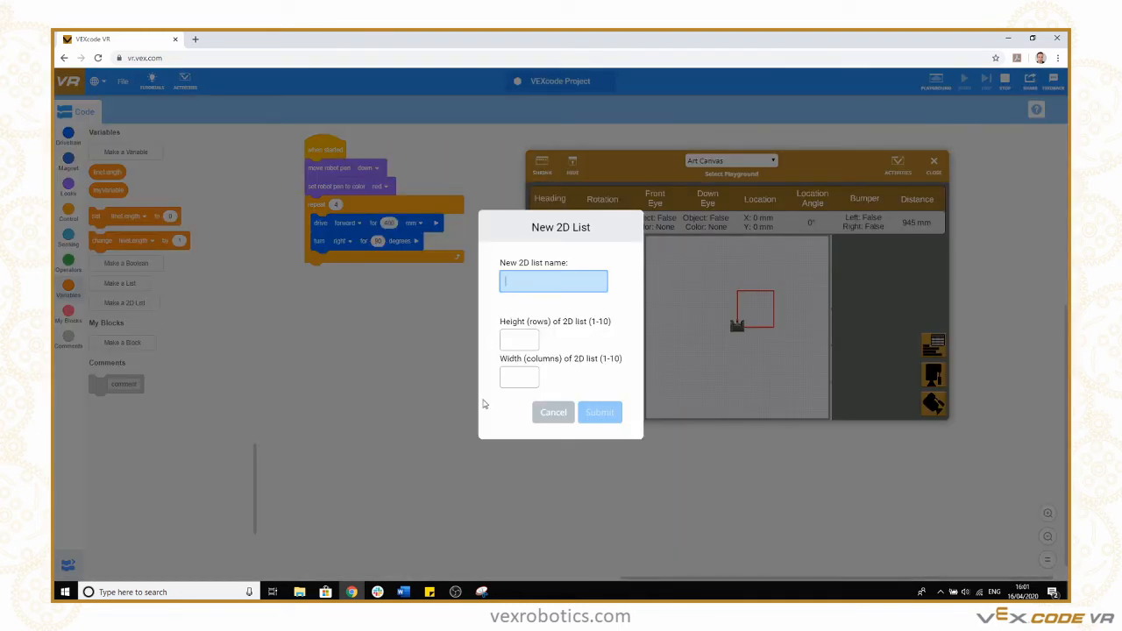
left_click(554, 413)
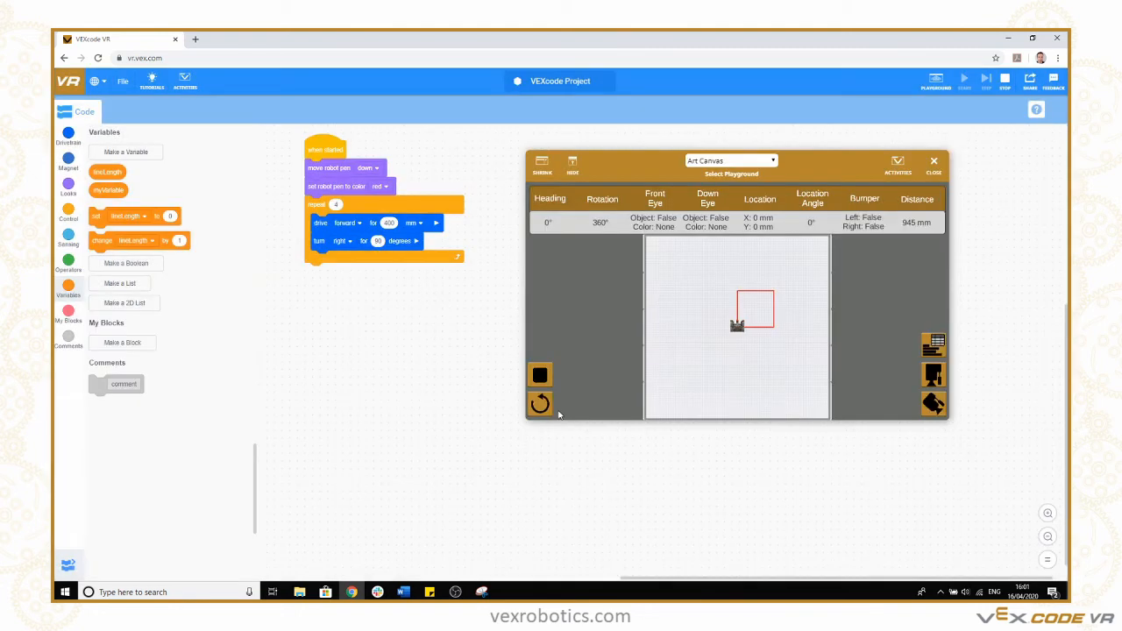
mouse_move(108, 298)
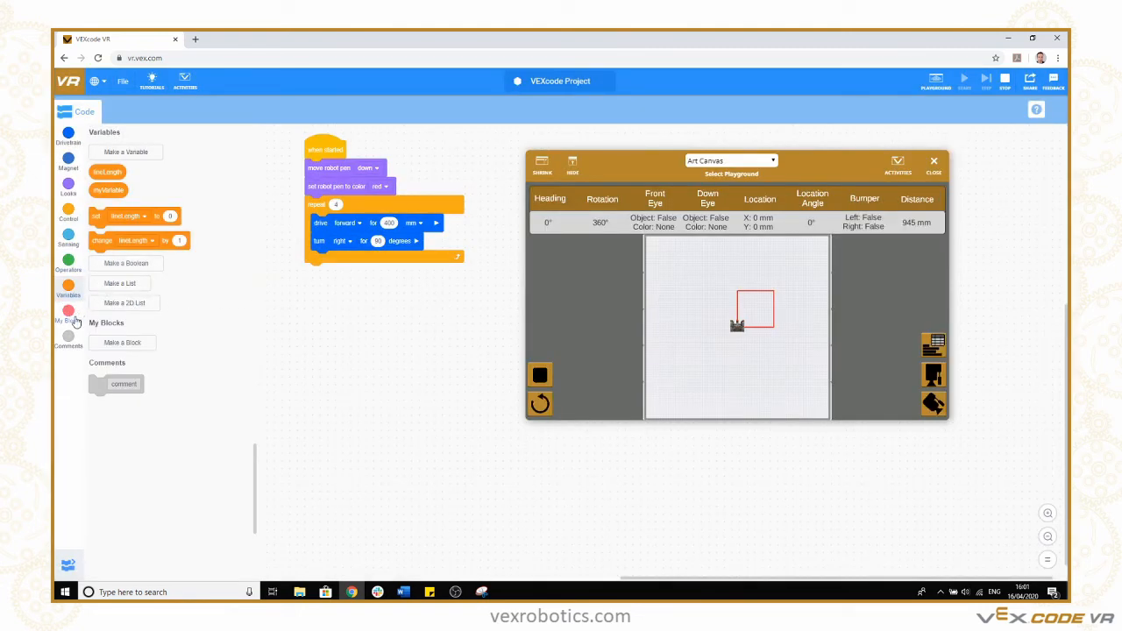
Define a 'square' My Block and move the repeat drive-and-turn loop into its definition.
left_click(69, 316)
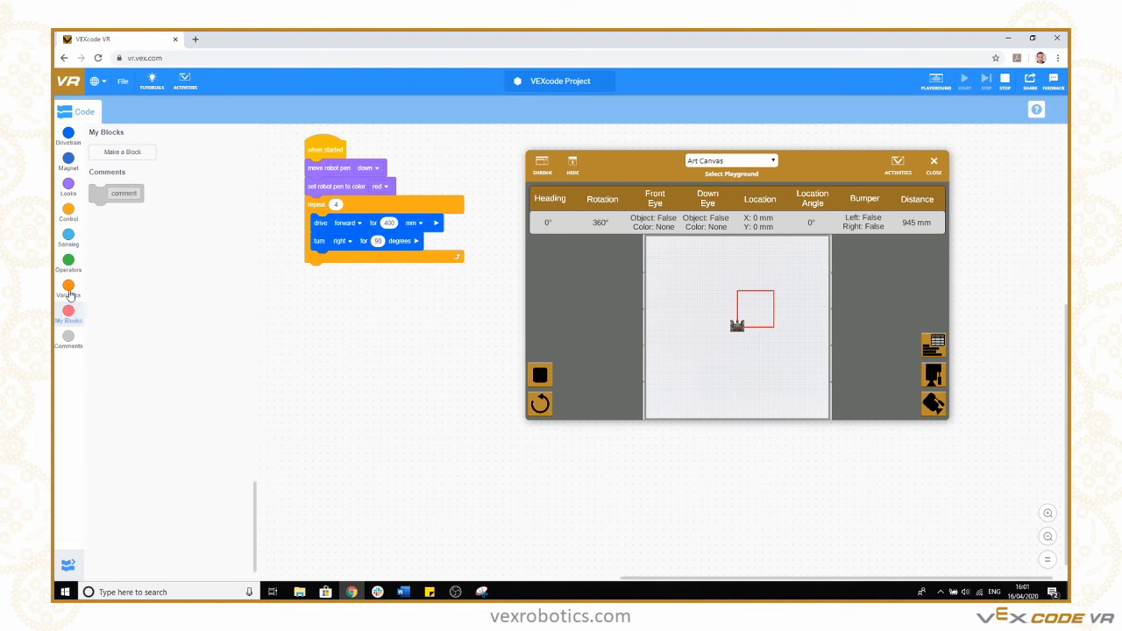
left_click(123, 152)
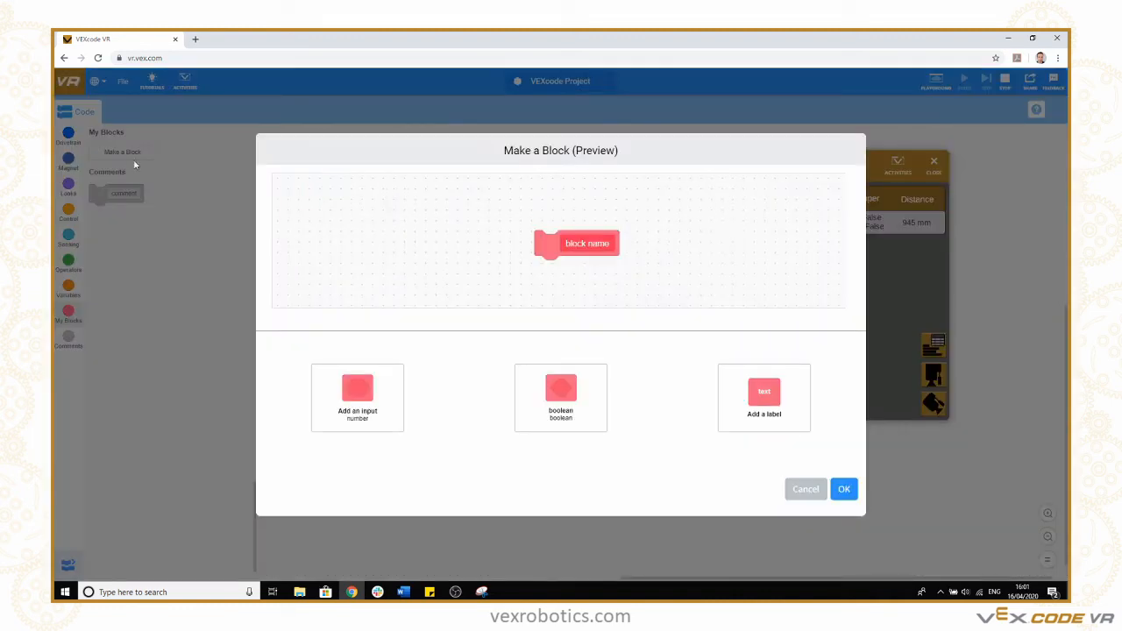
left_click(588, 243)
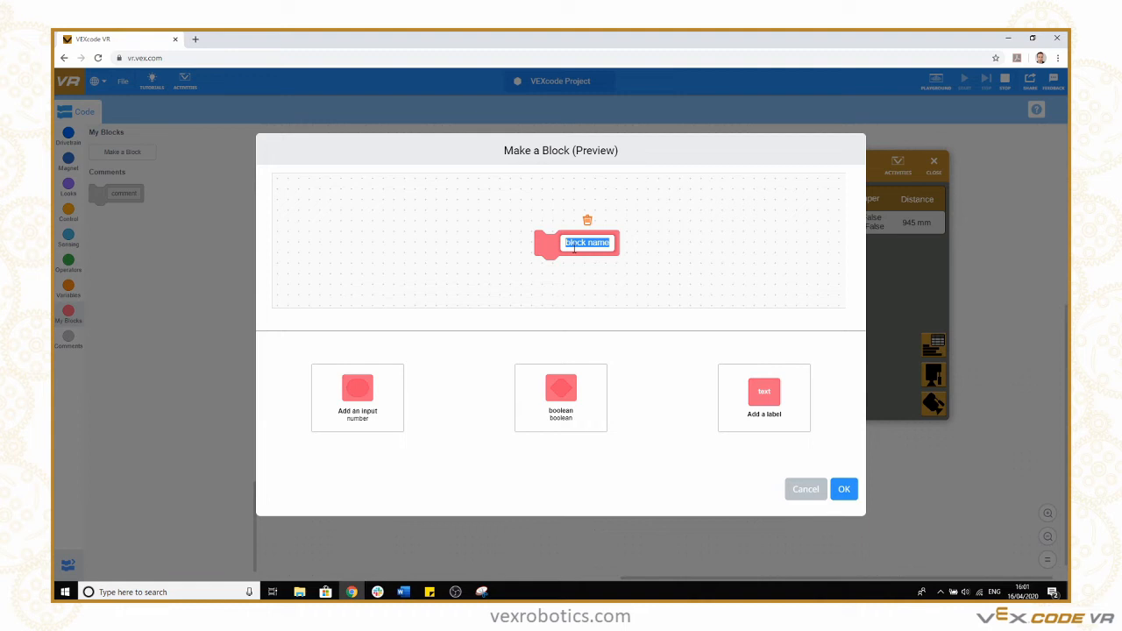
type("square")
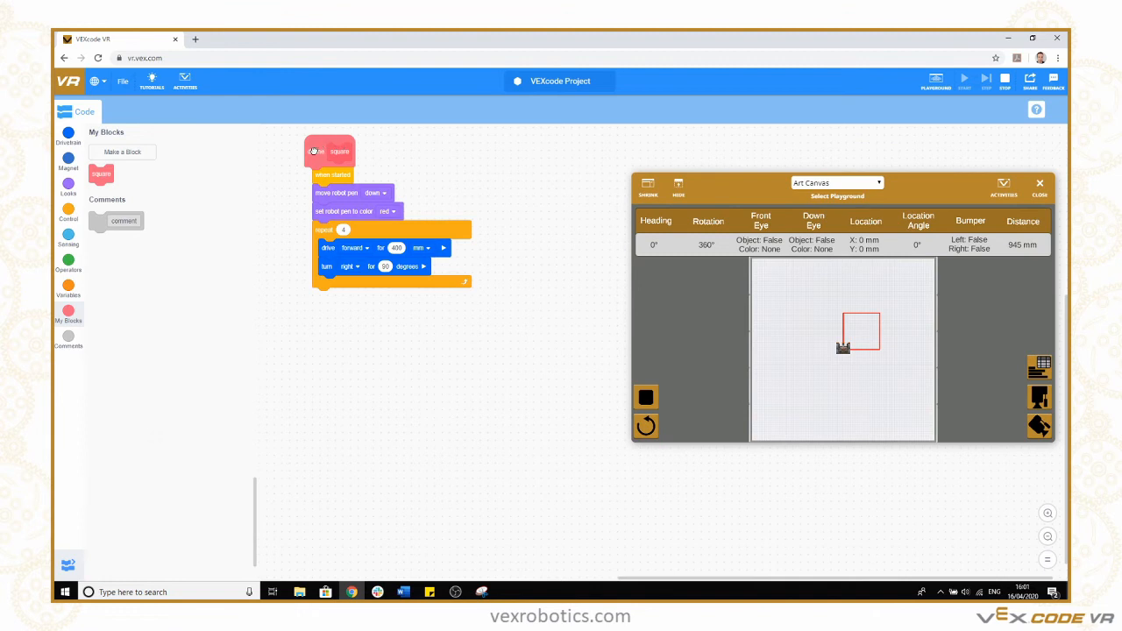
left_click_drag(328, 151, 581, 166)
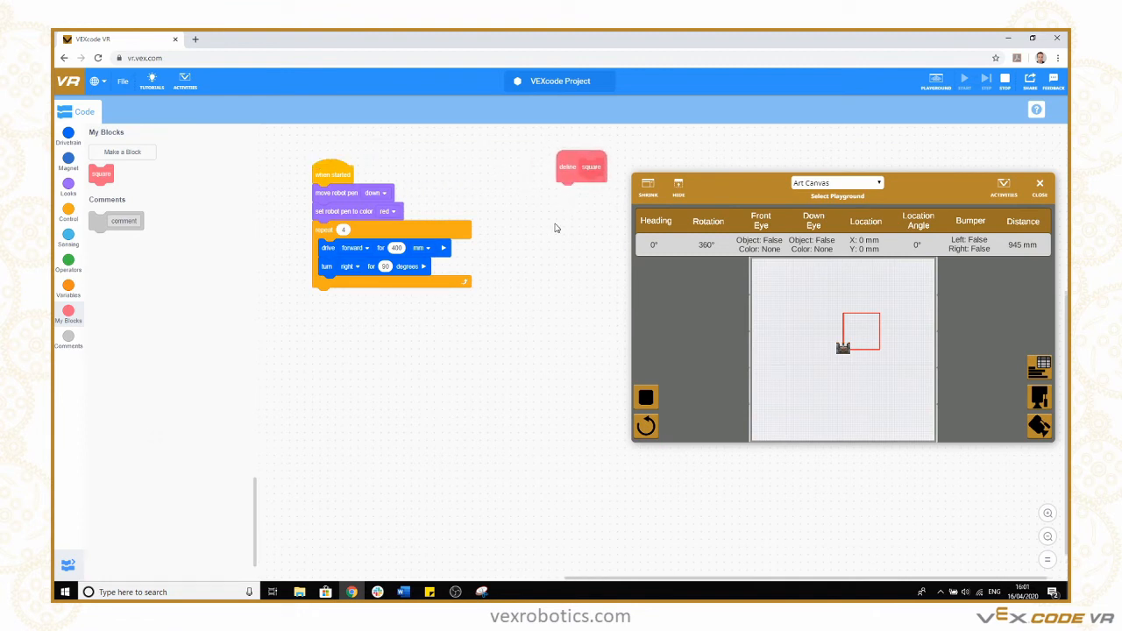
left_click_drag(325, 230, 557, 232)
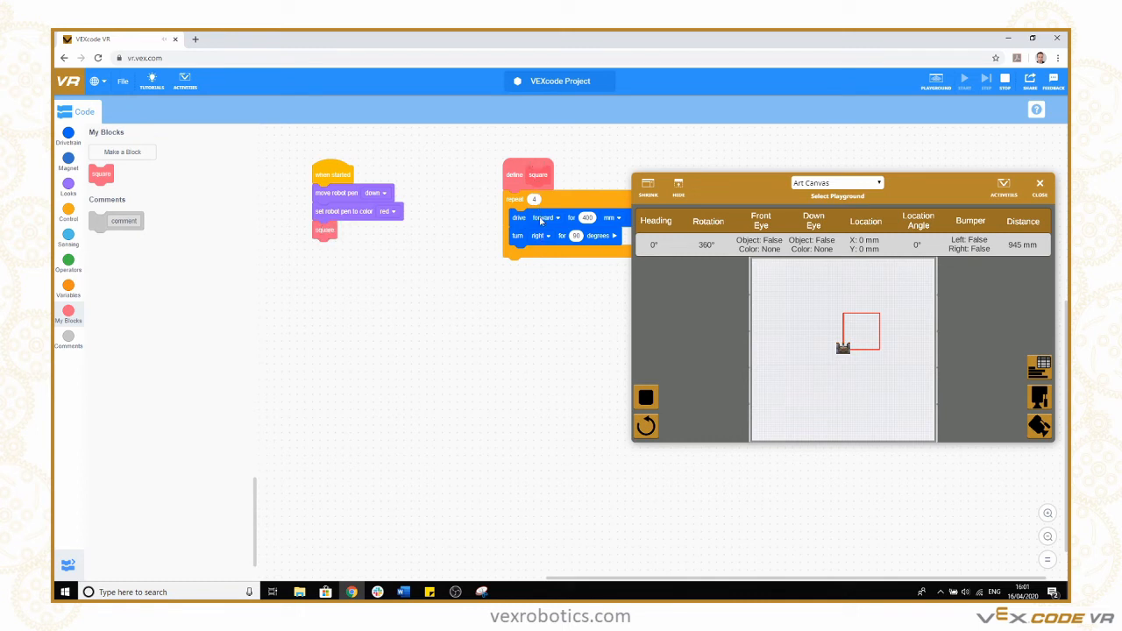
mouse_move(351, 230)
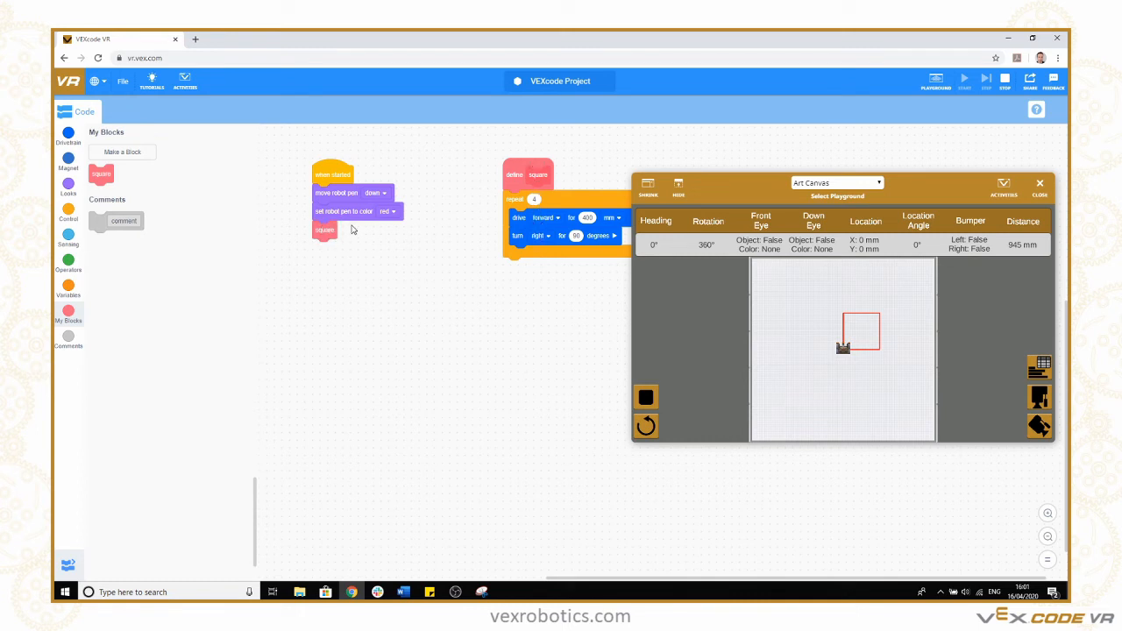
Lift the pen after the first square and drive forward 600 mm.
left_click(68, 213)
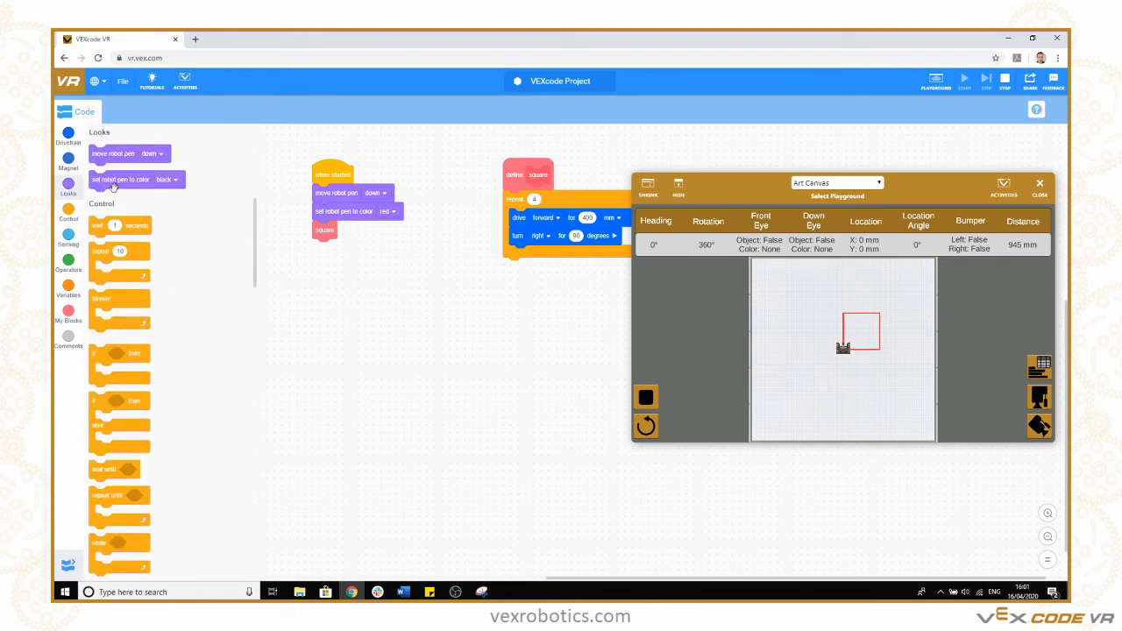
left_click_drag(114, 153, 303, 240)
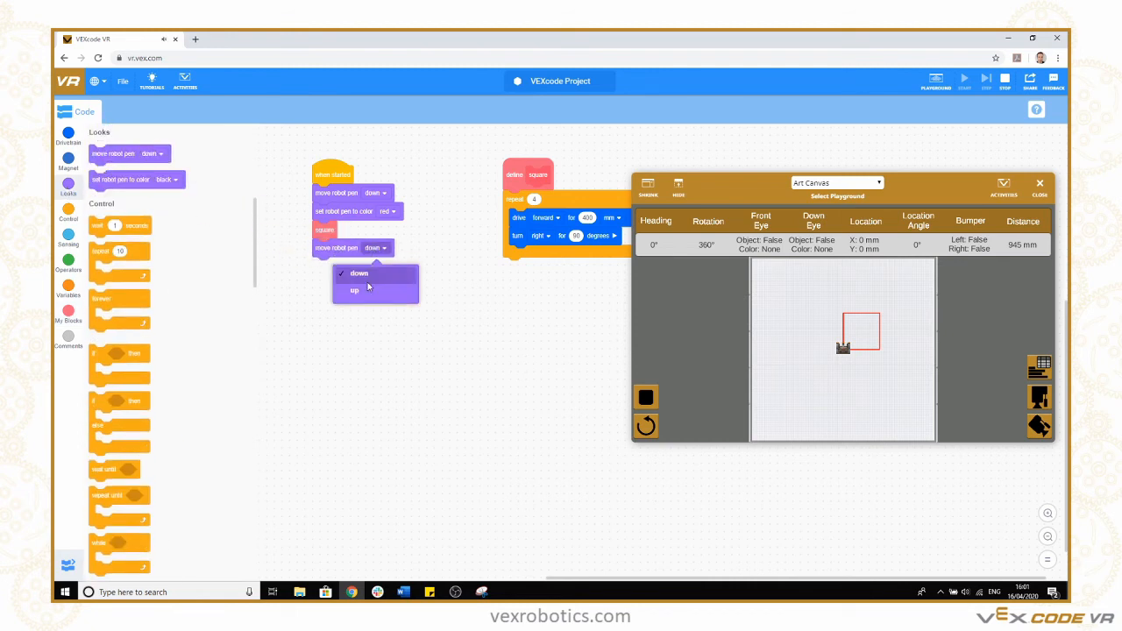
left_click(355, 290)
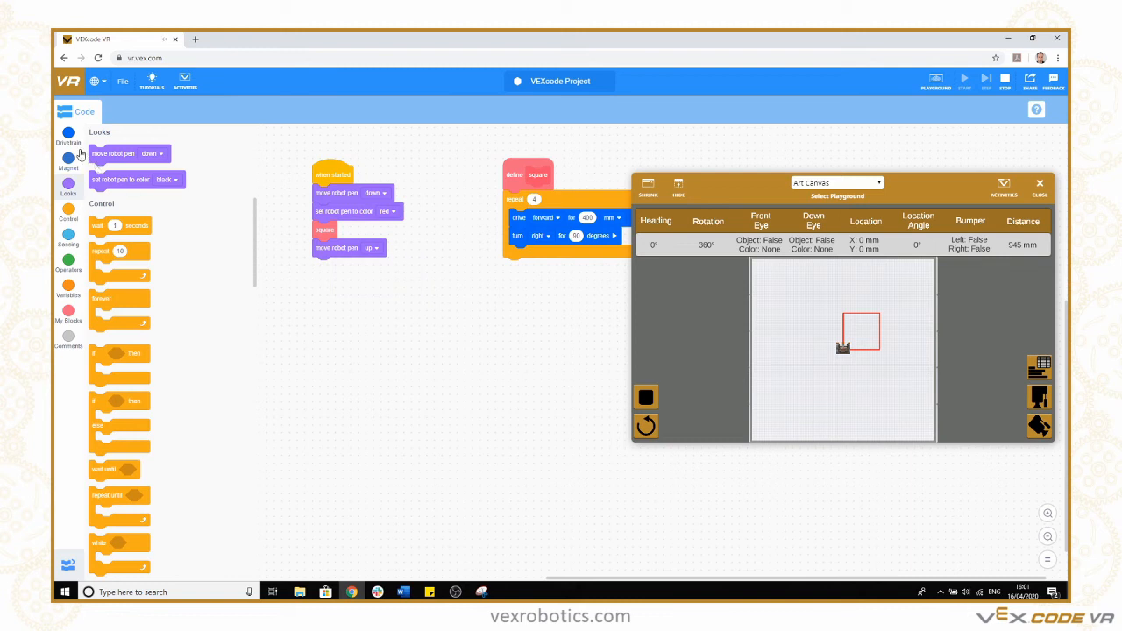
left_click(67, 137)
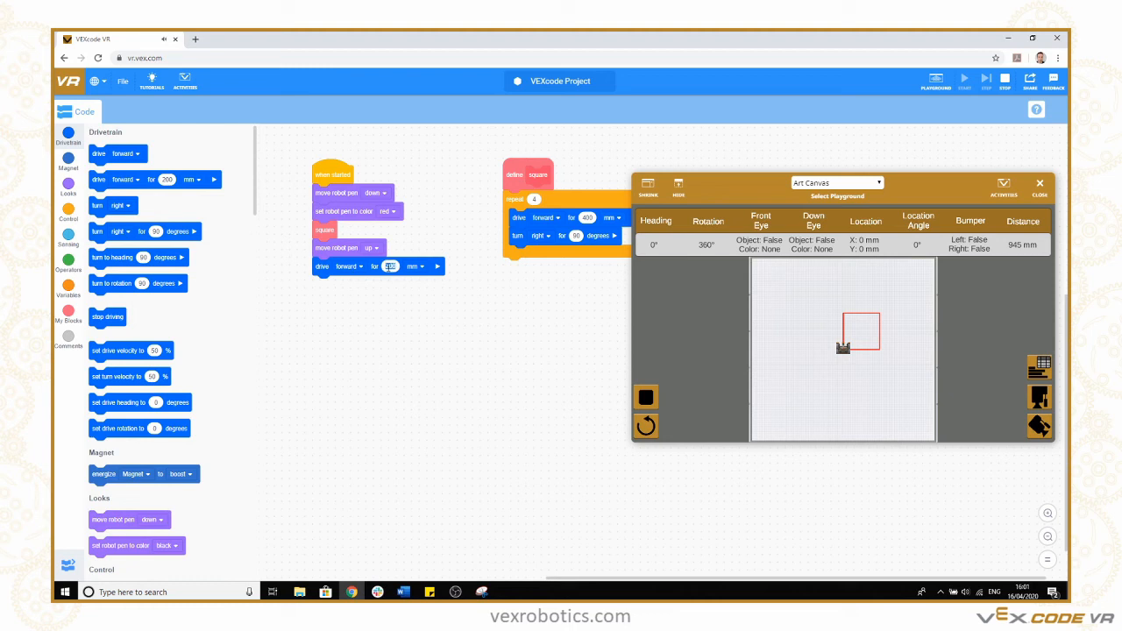
type("600")
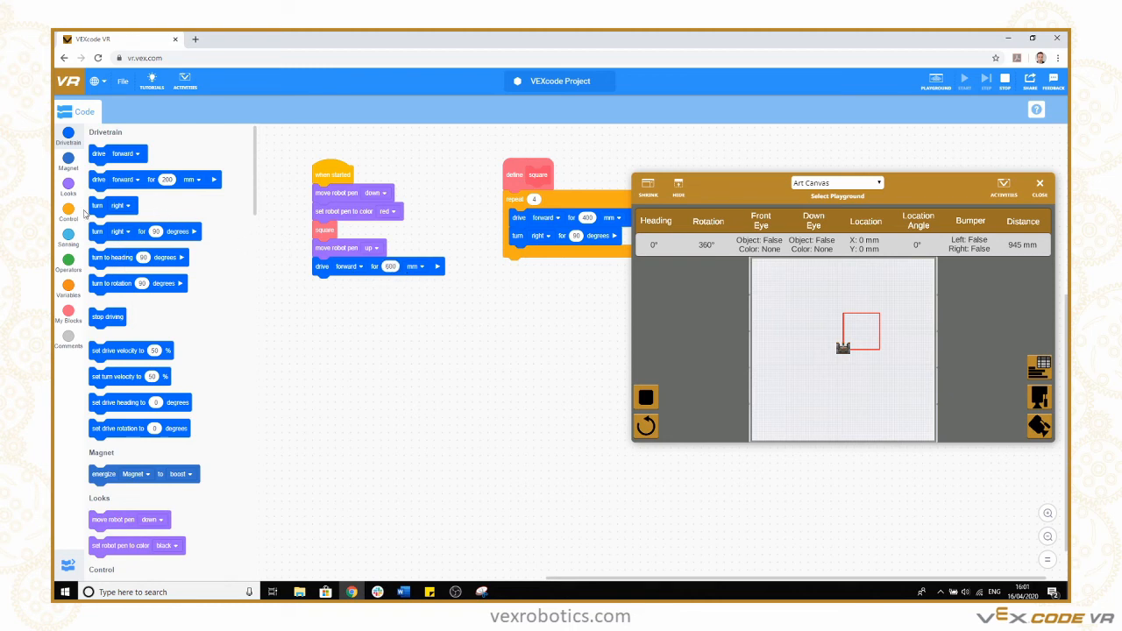
Lower the pen again and set its colour to blue.
left_click(67, 184)
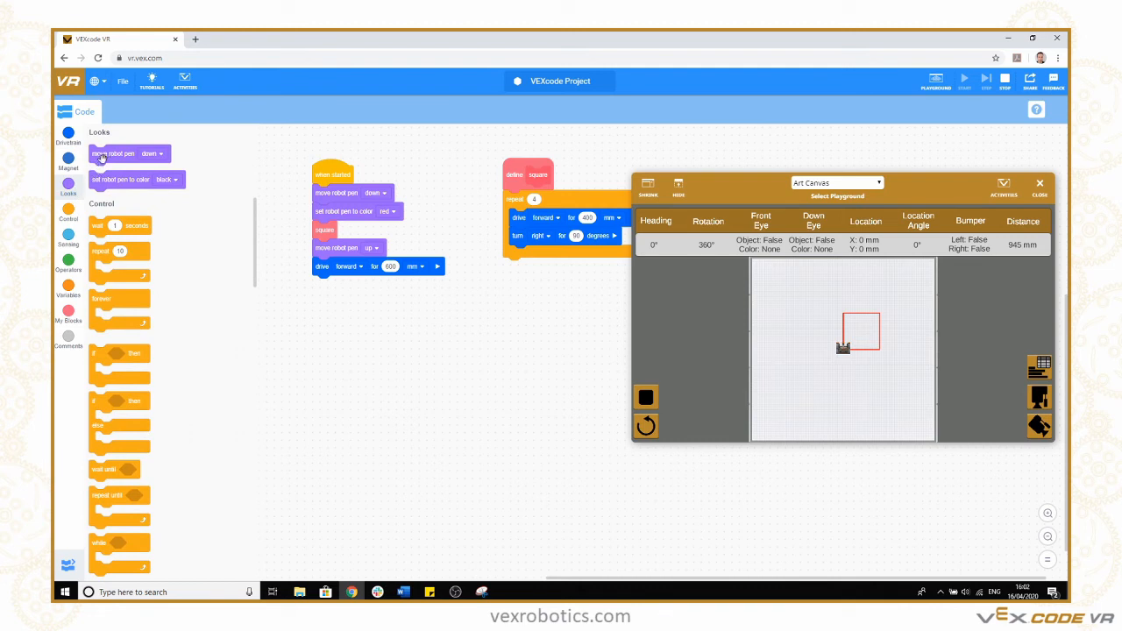
left_click_drag(127, 154, 353, 284)
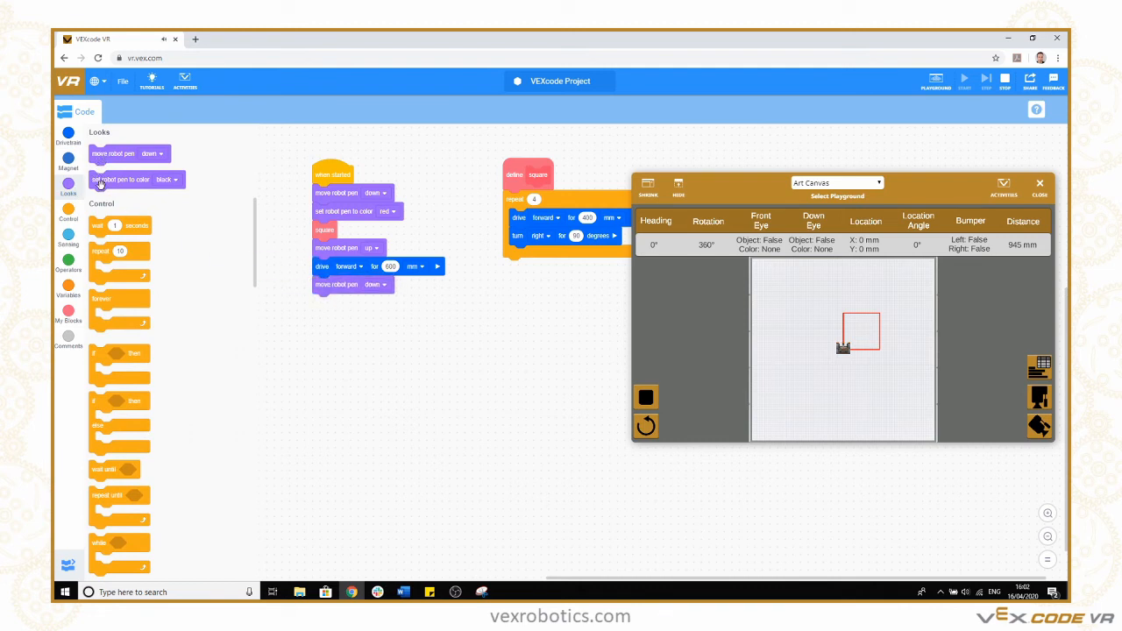
left_click_drag(101, 179, 357, 306)
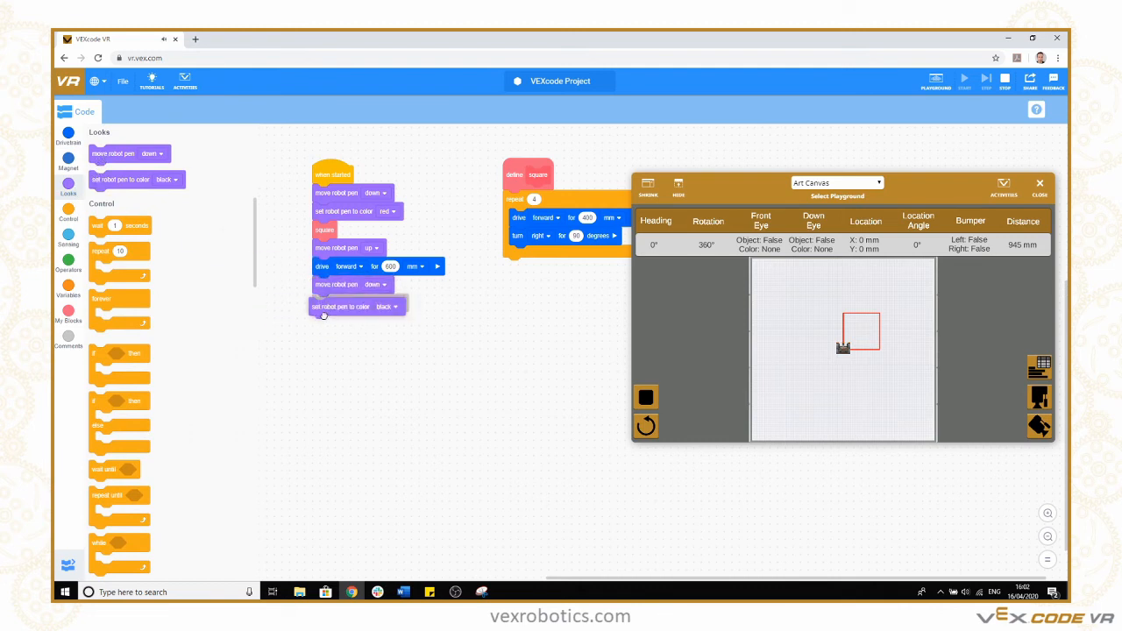
left_click(398, 306)
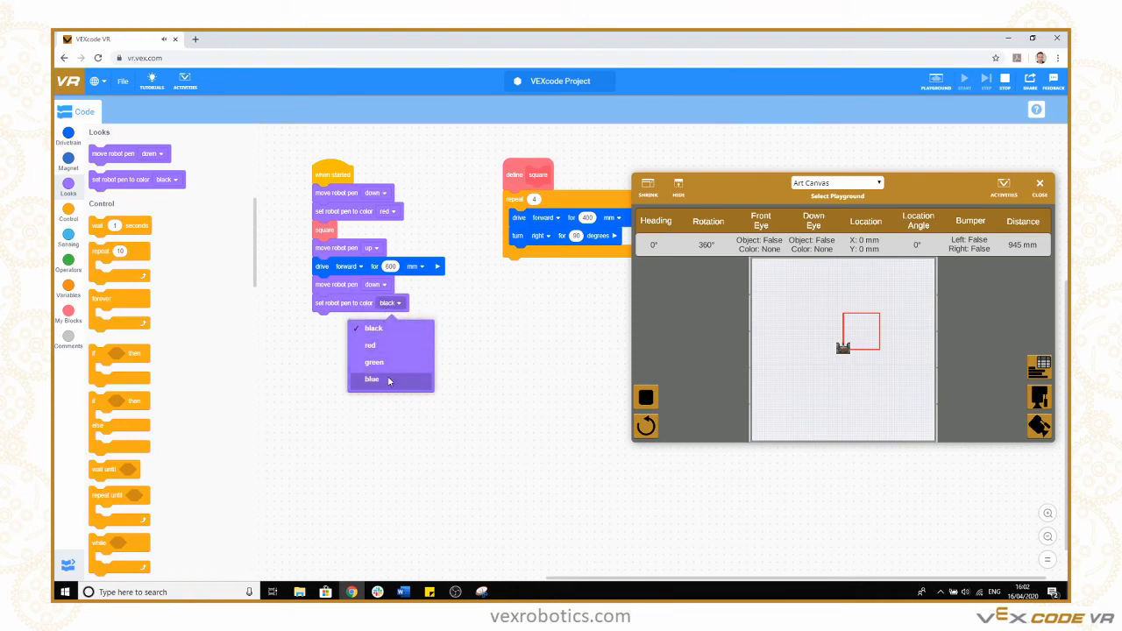
left_click(372, 379)
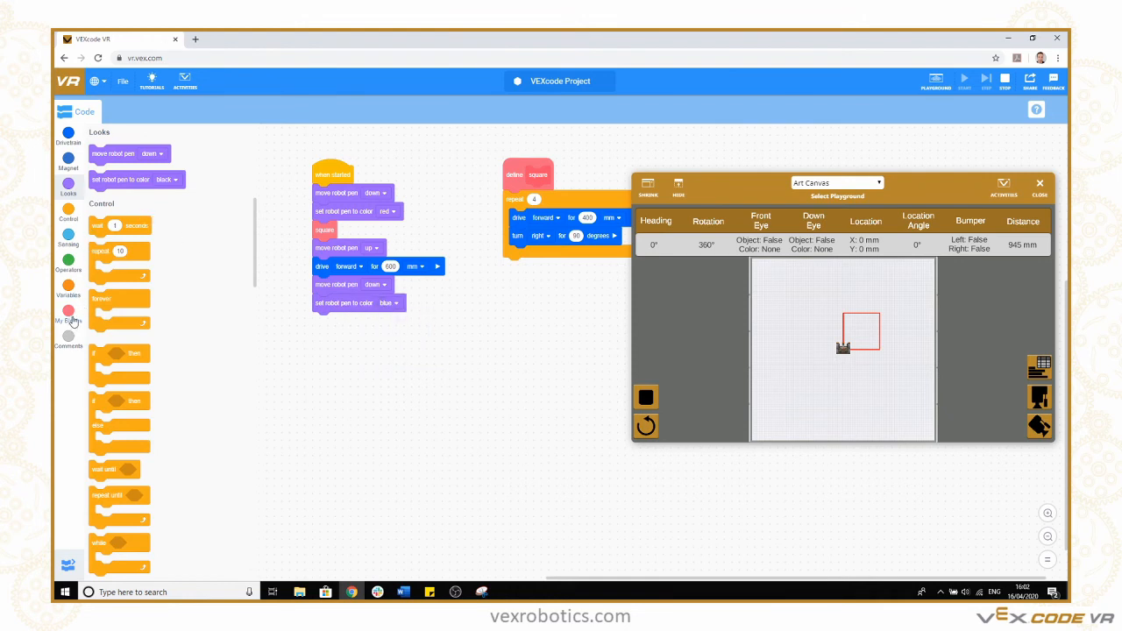
left_click(69, 312)
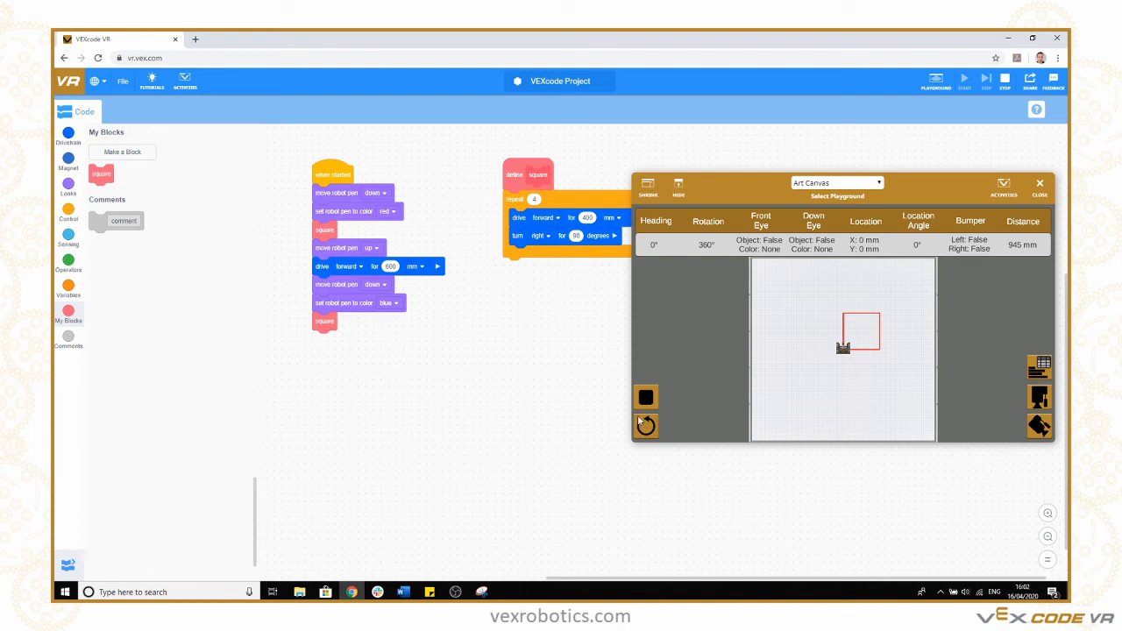
Clear the canvas, run the two-square program, then reset the playground afterwards.
left_click(646, 397)
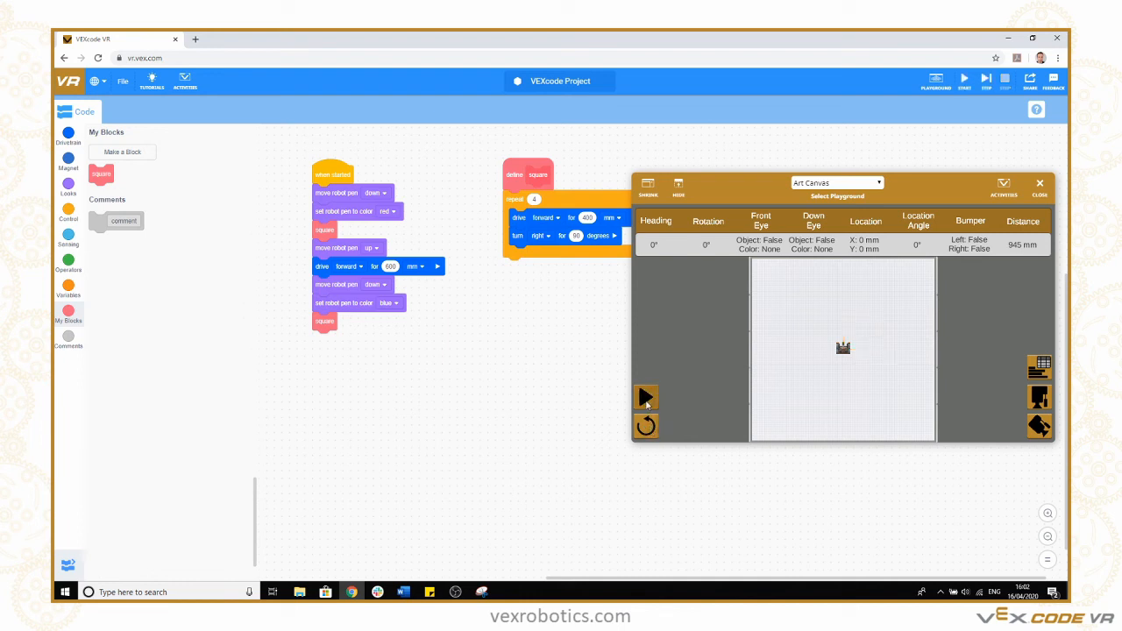
left_click(646, 397)
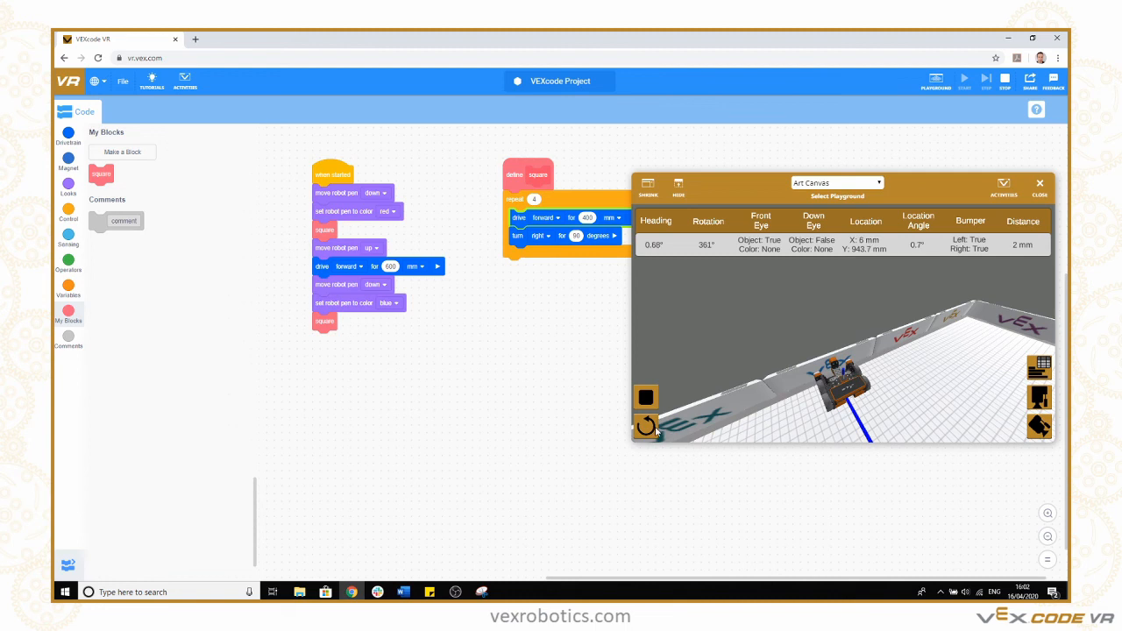
left_click(646, 427)
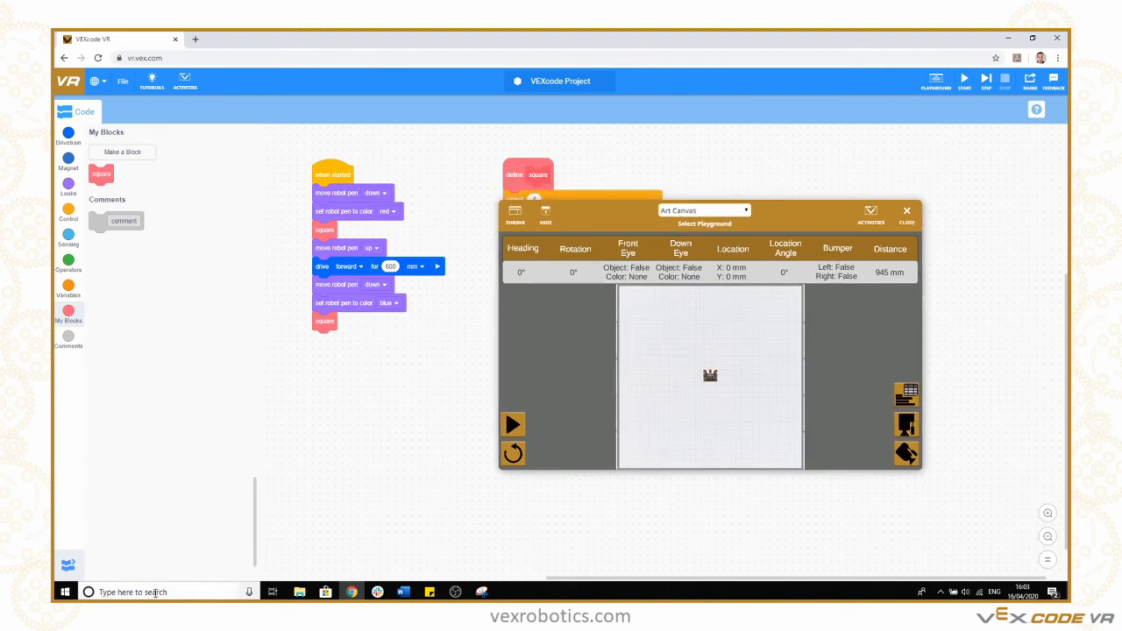
type("snip")
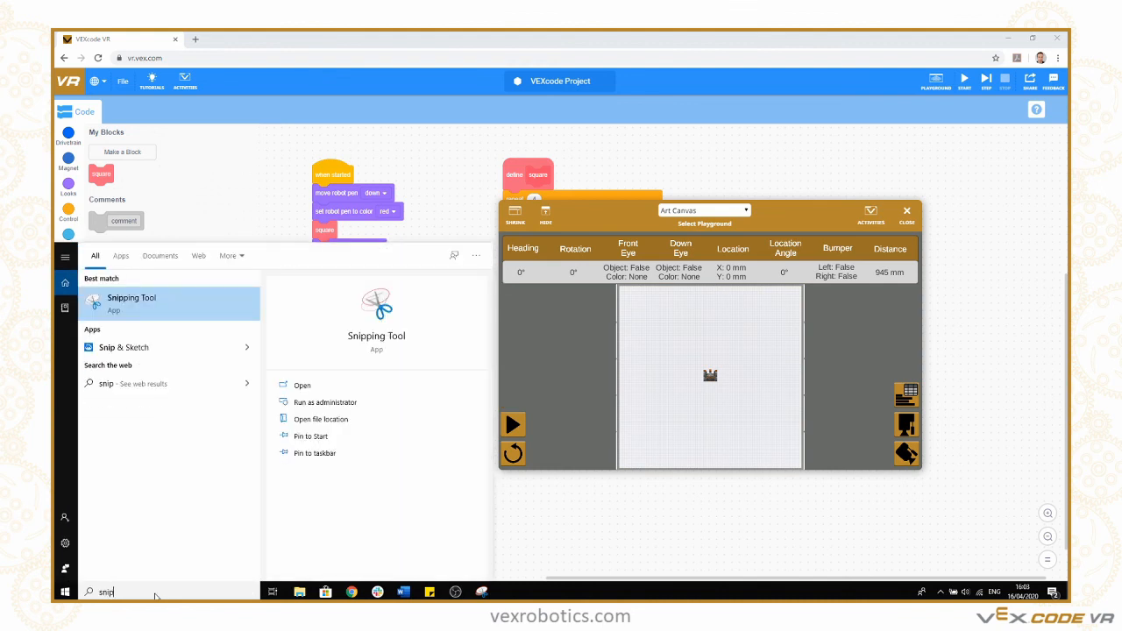
left_click(131, 298)
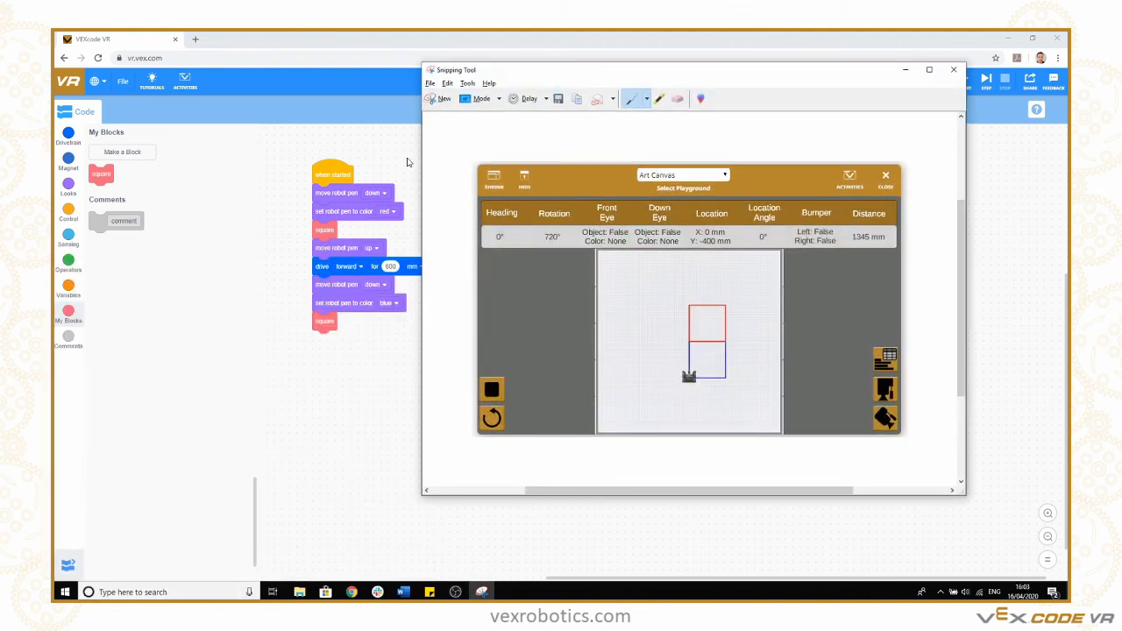
left_click(444, 98)
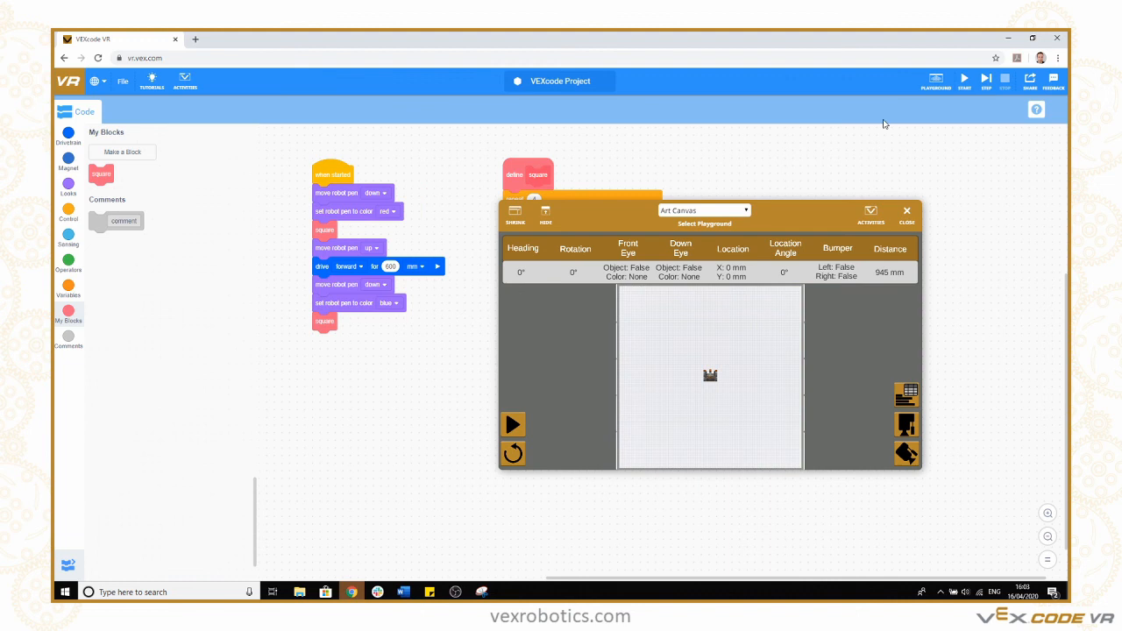
Save the two-square project to this computer as a downloaded .vrblocks file.
left_click(122, 82)
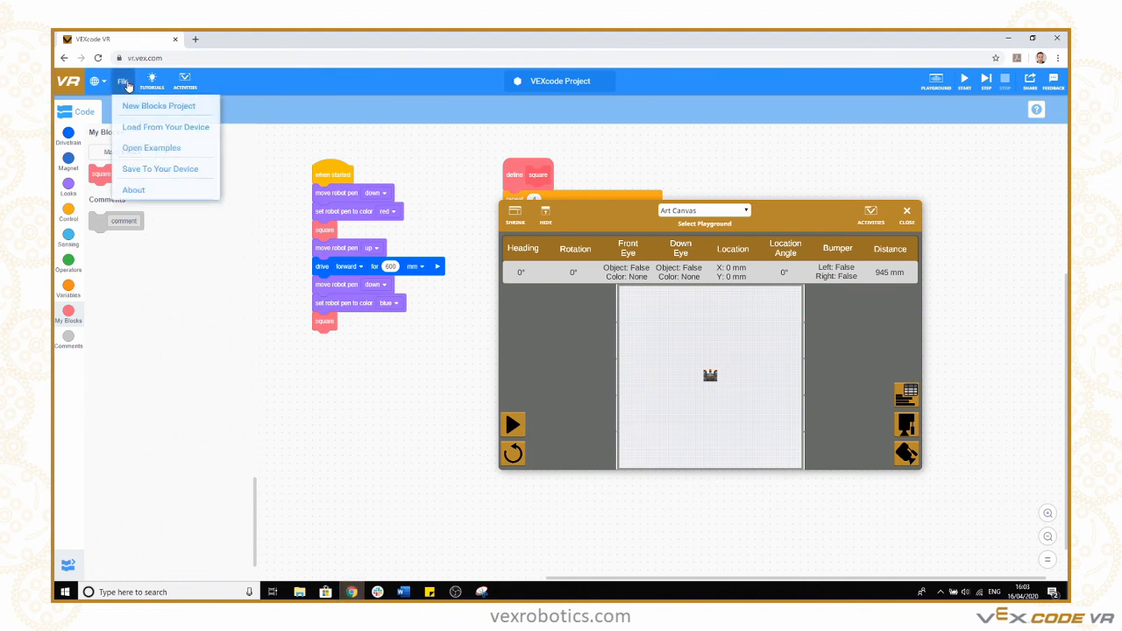
mouse_move(159, 168)
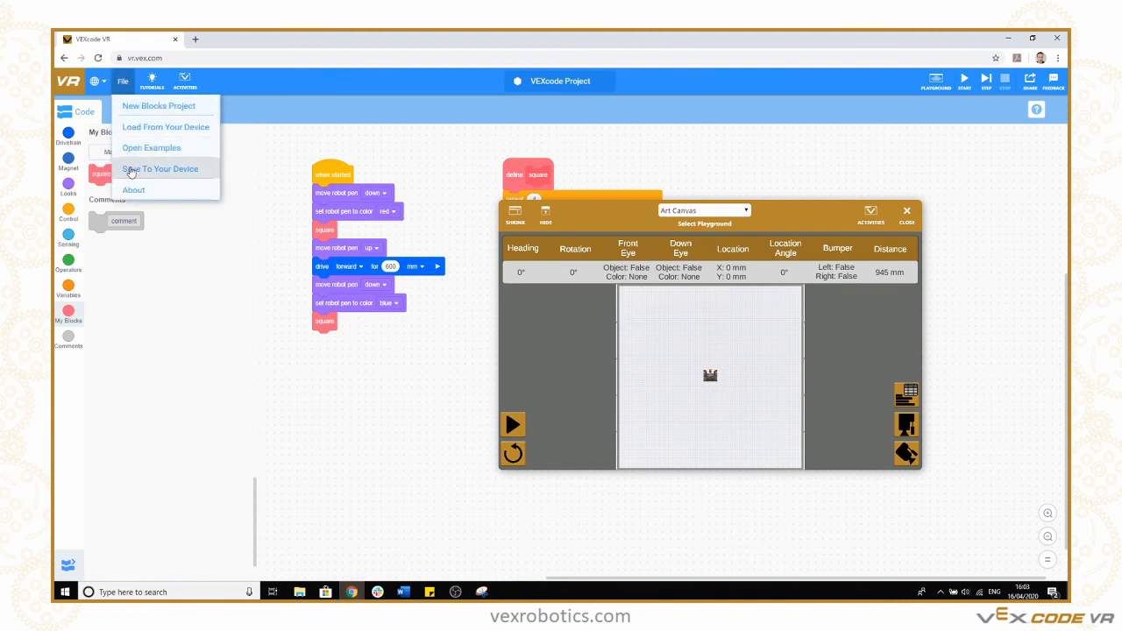
left_click(161, 169)
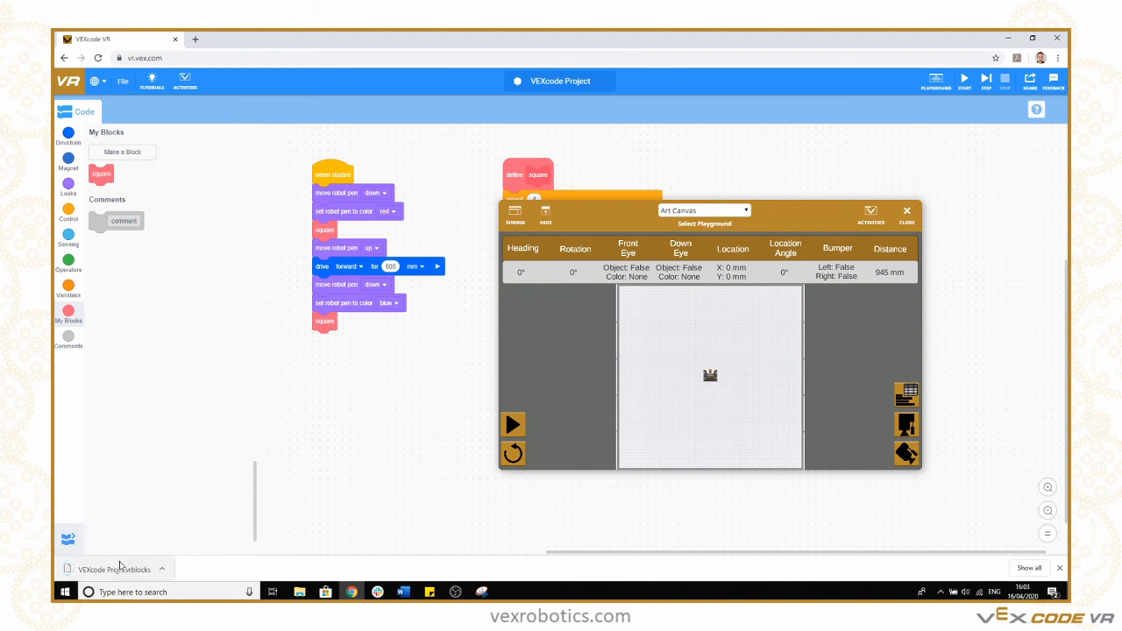